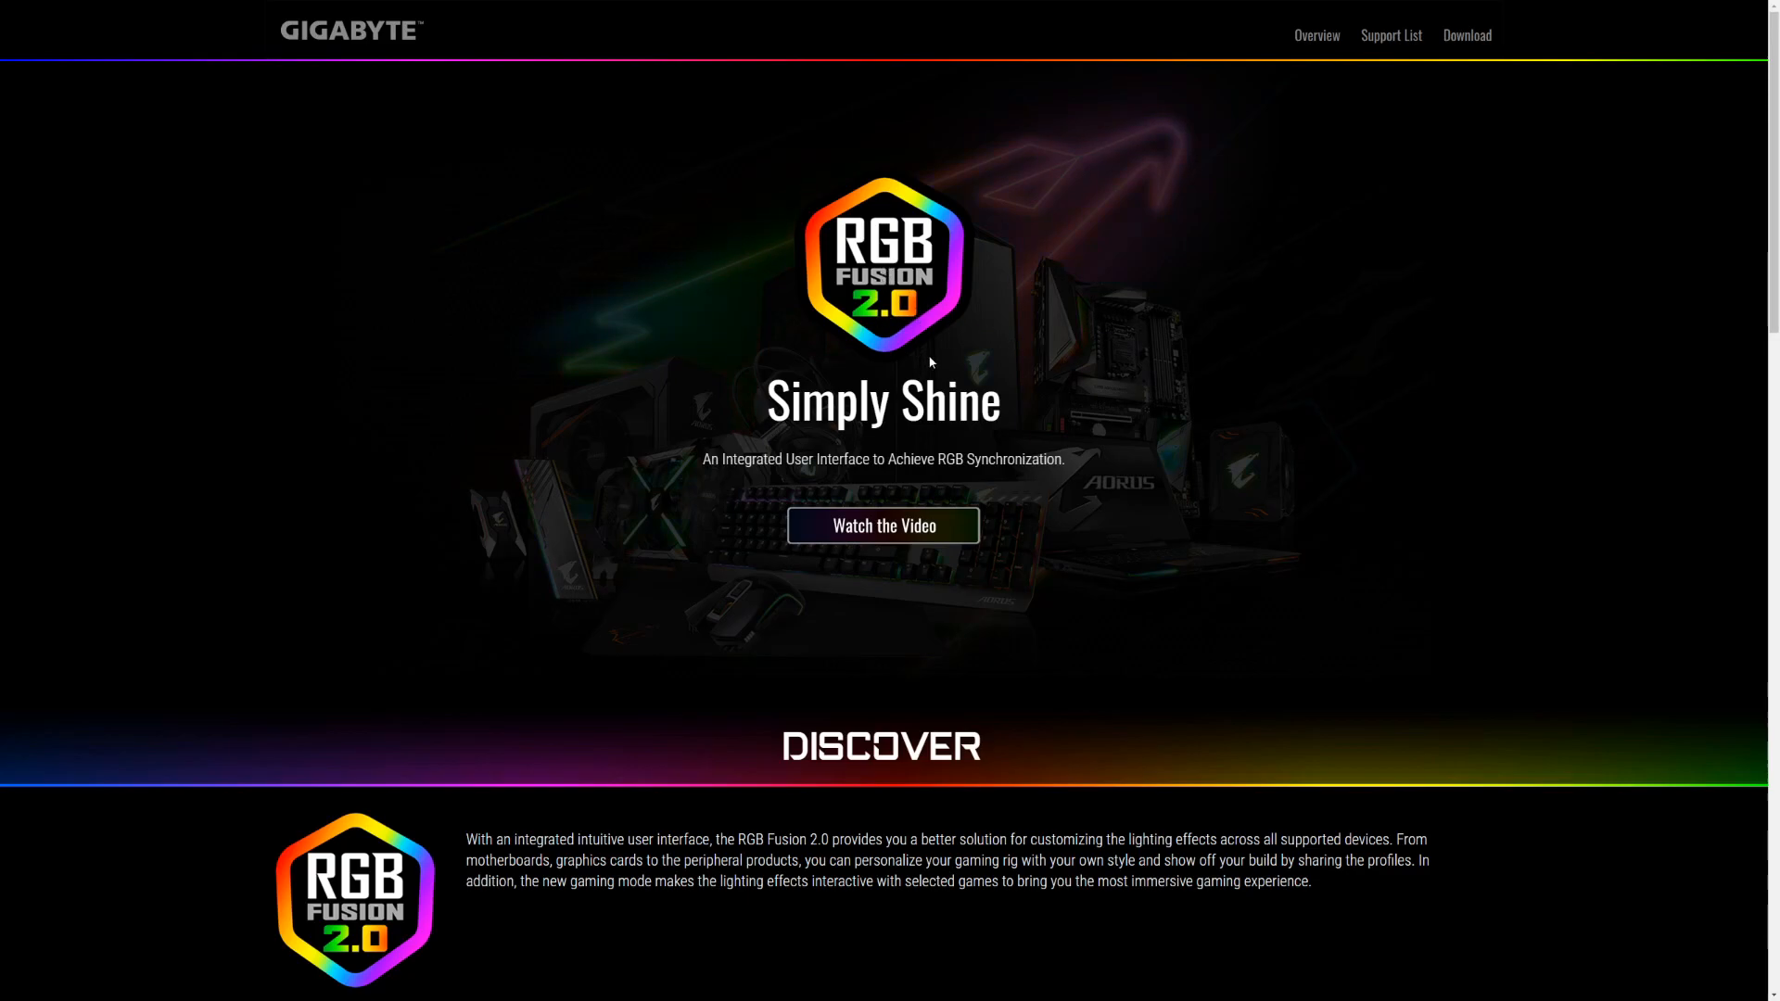
Scroll the RGB Fusion 2.0 page down to the Discover section with app previews and download link
scroll(down, 3)
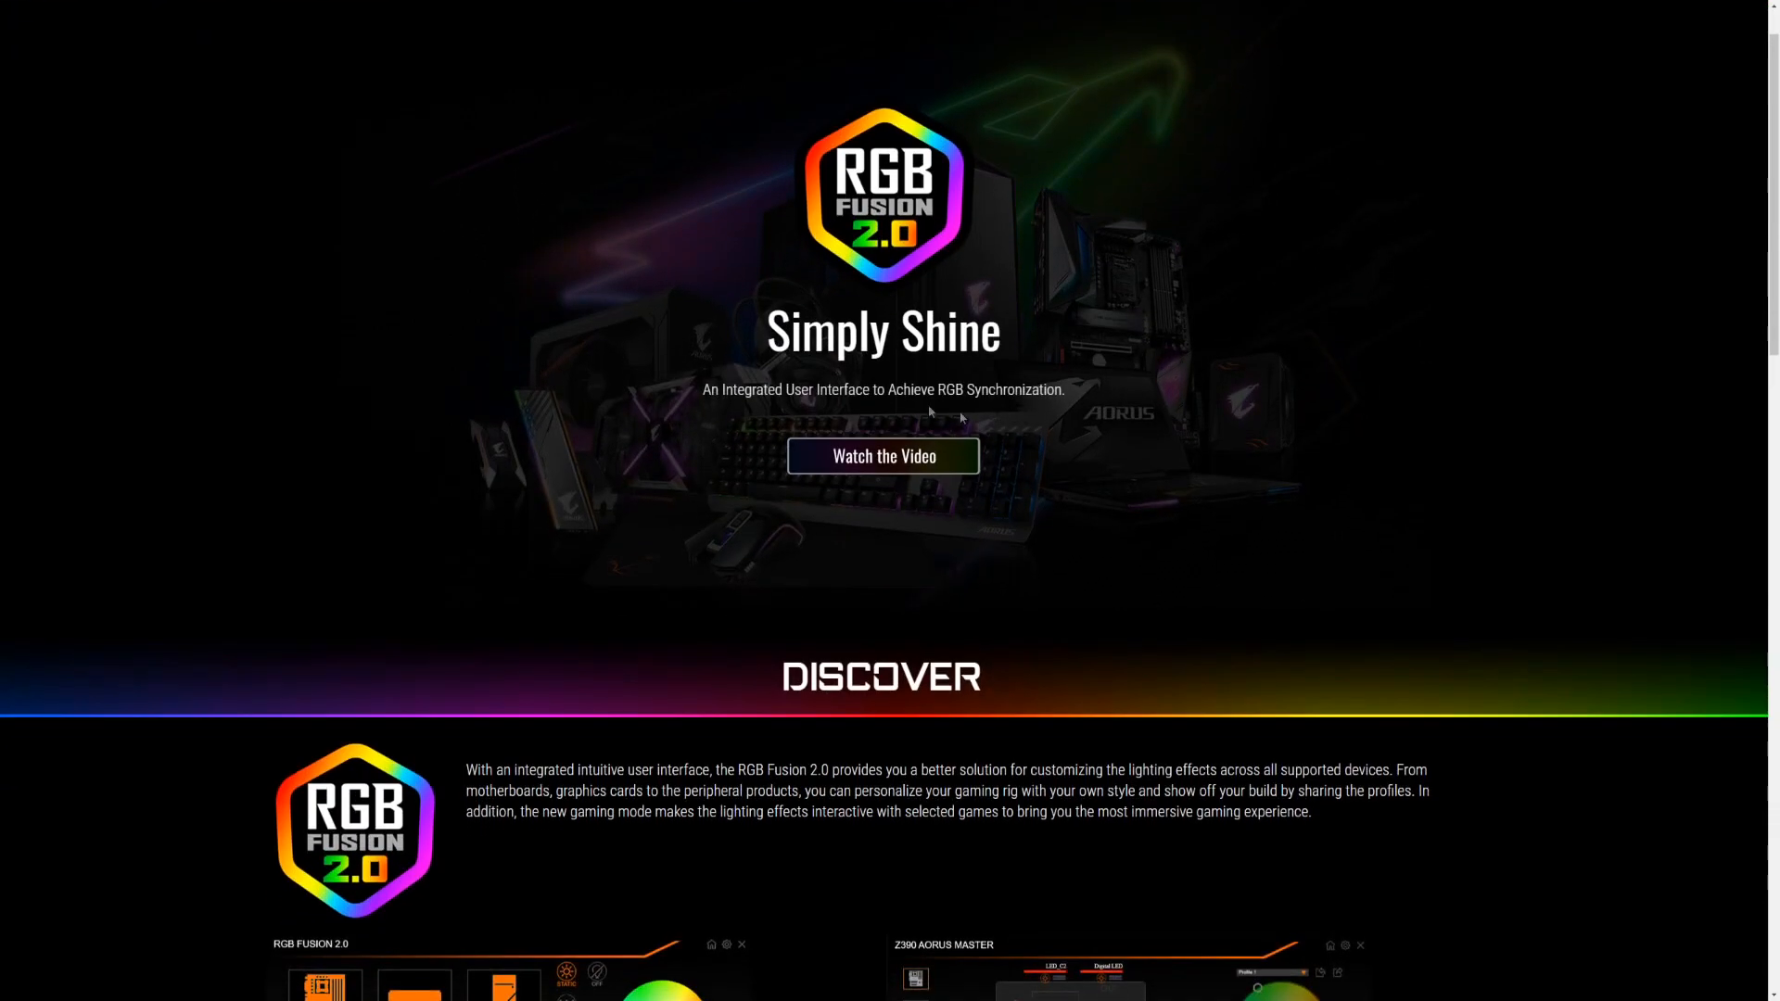
scroll(down, 3)
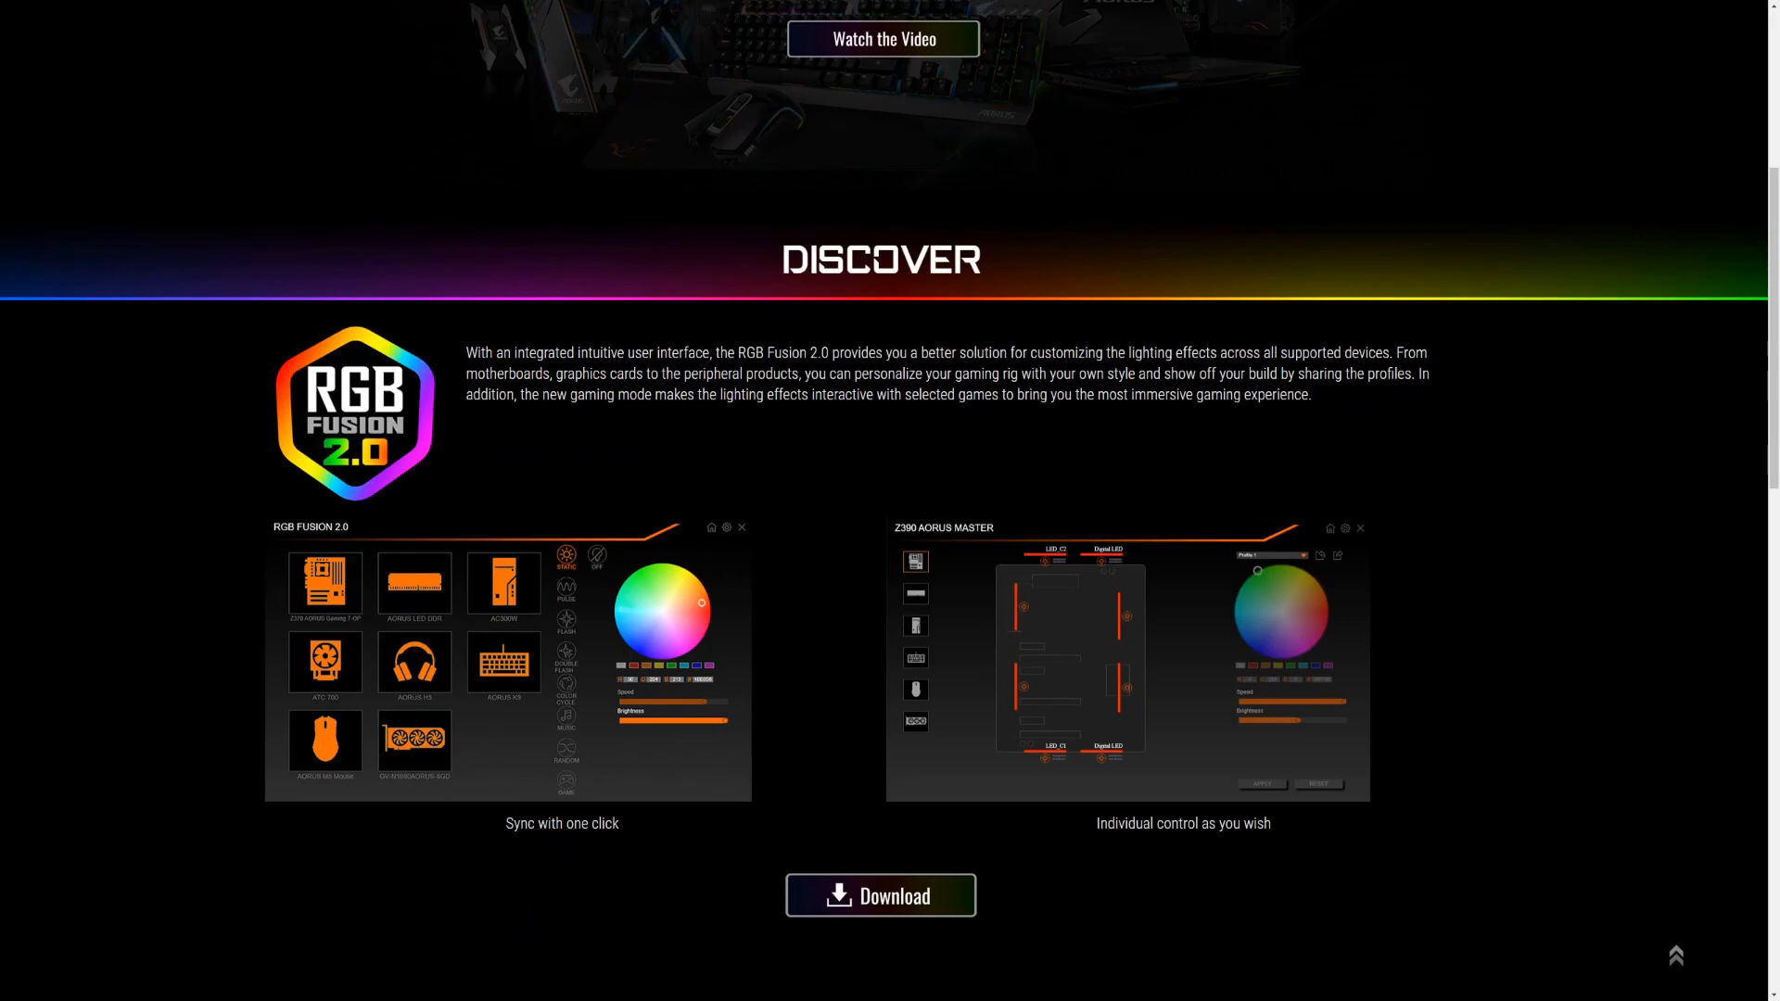
scroll(down, 3)
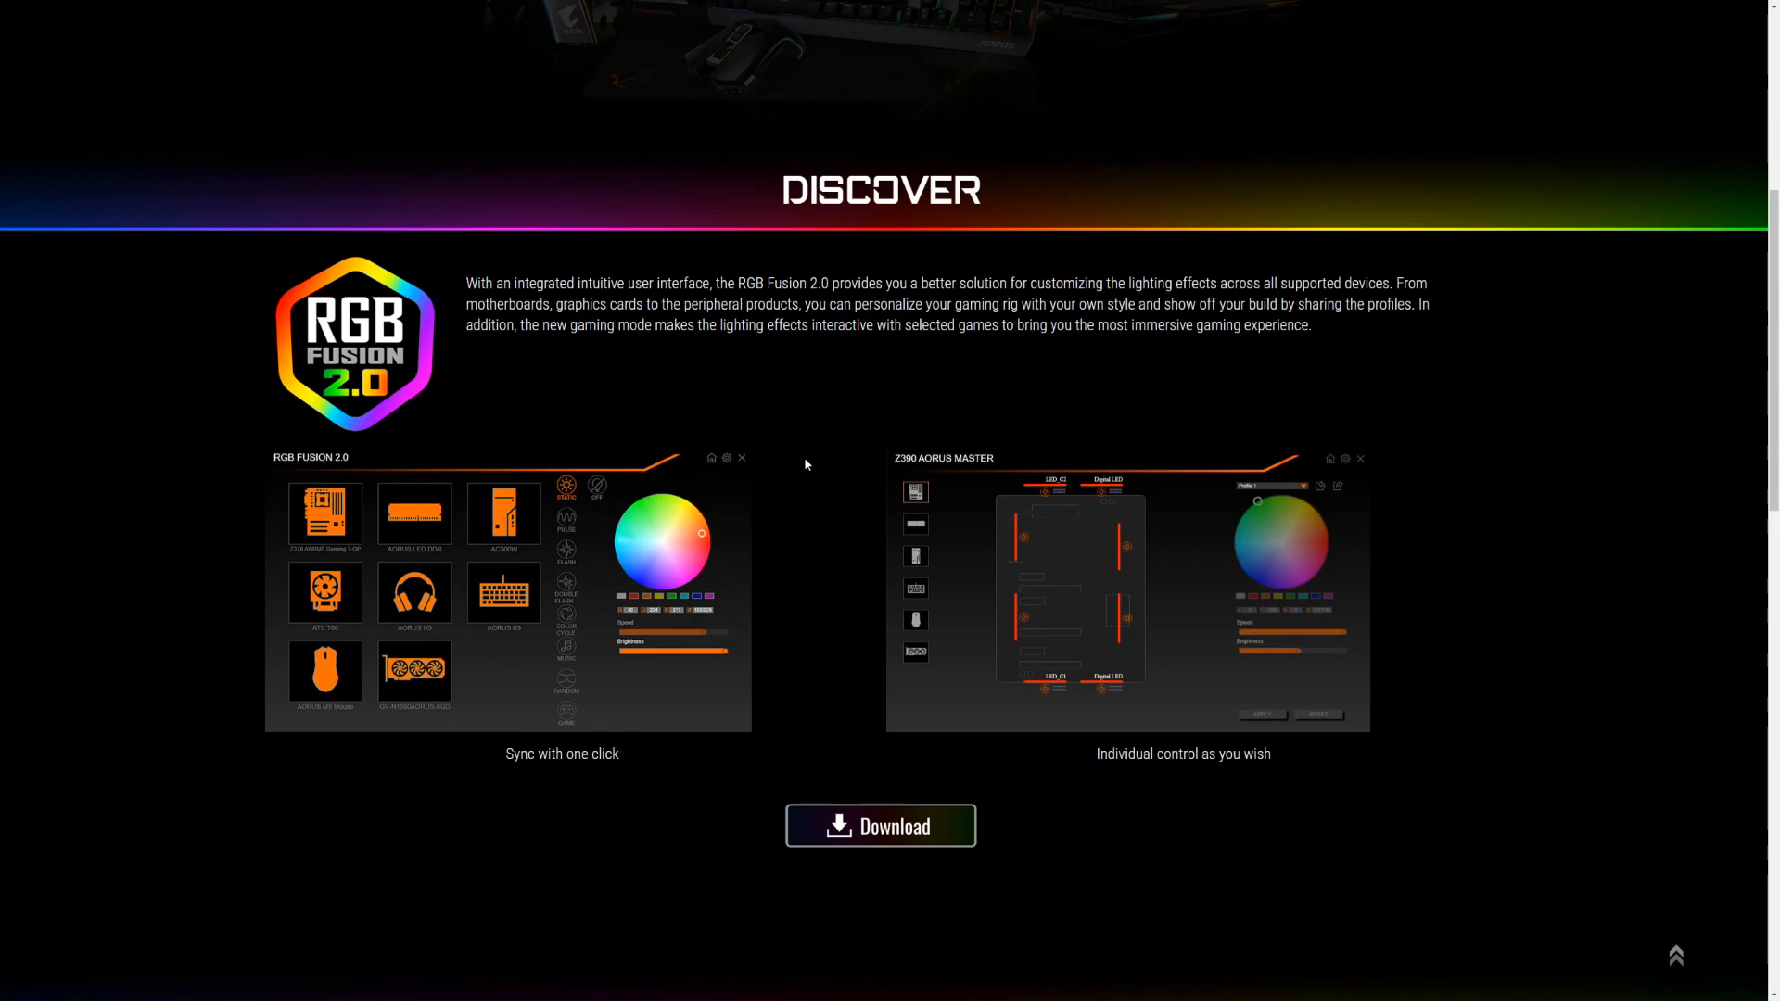
scroll(down, 3)
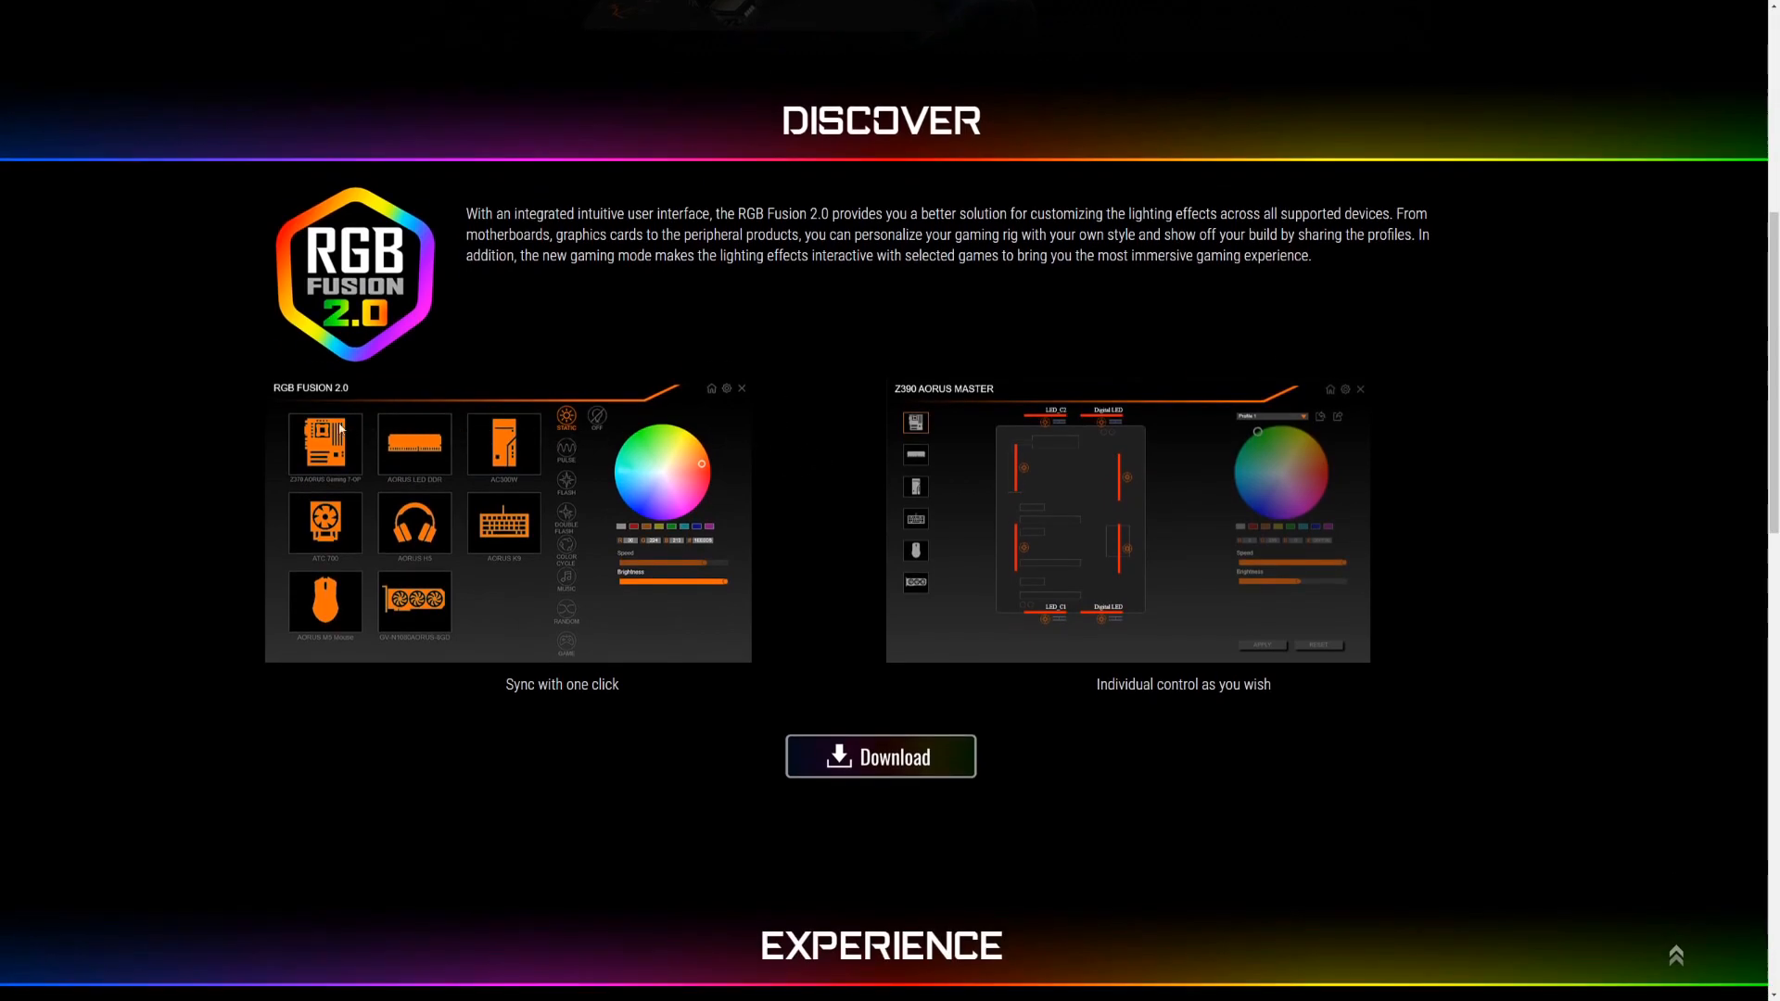
mouse_move(339, 451)
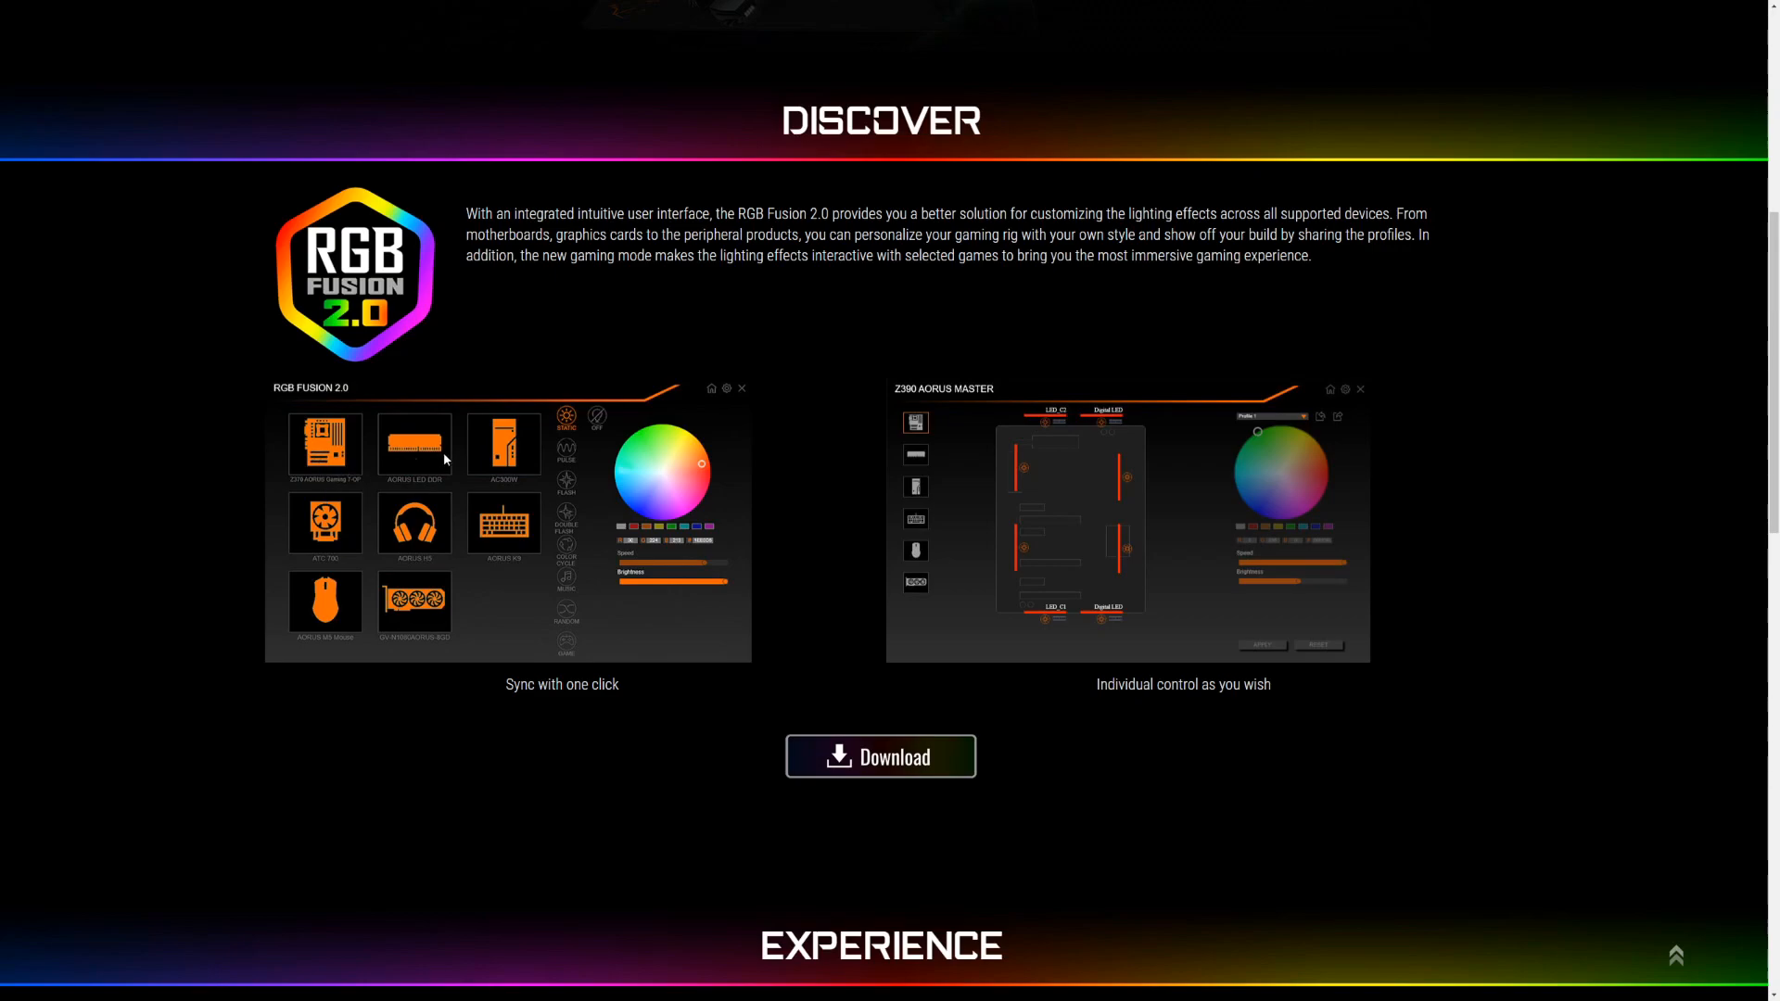
mouse_move(582, 469)
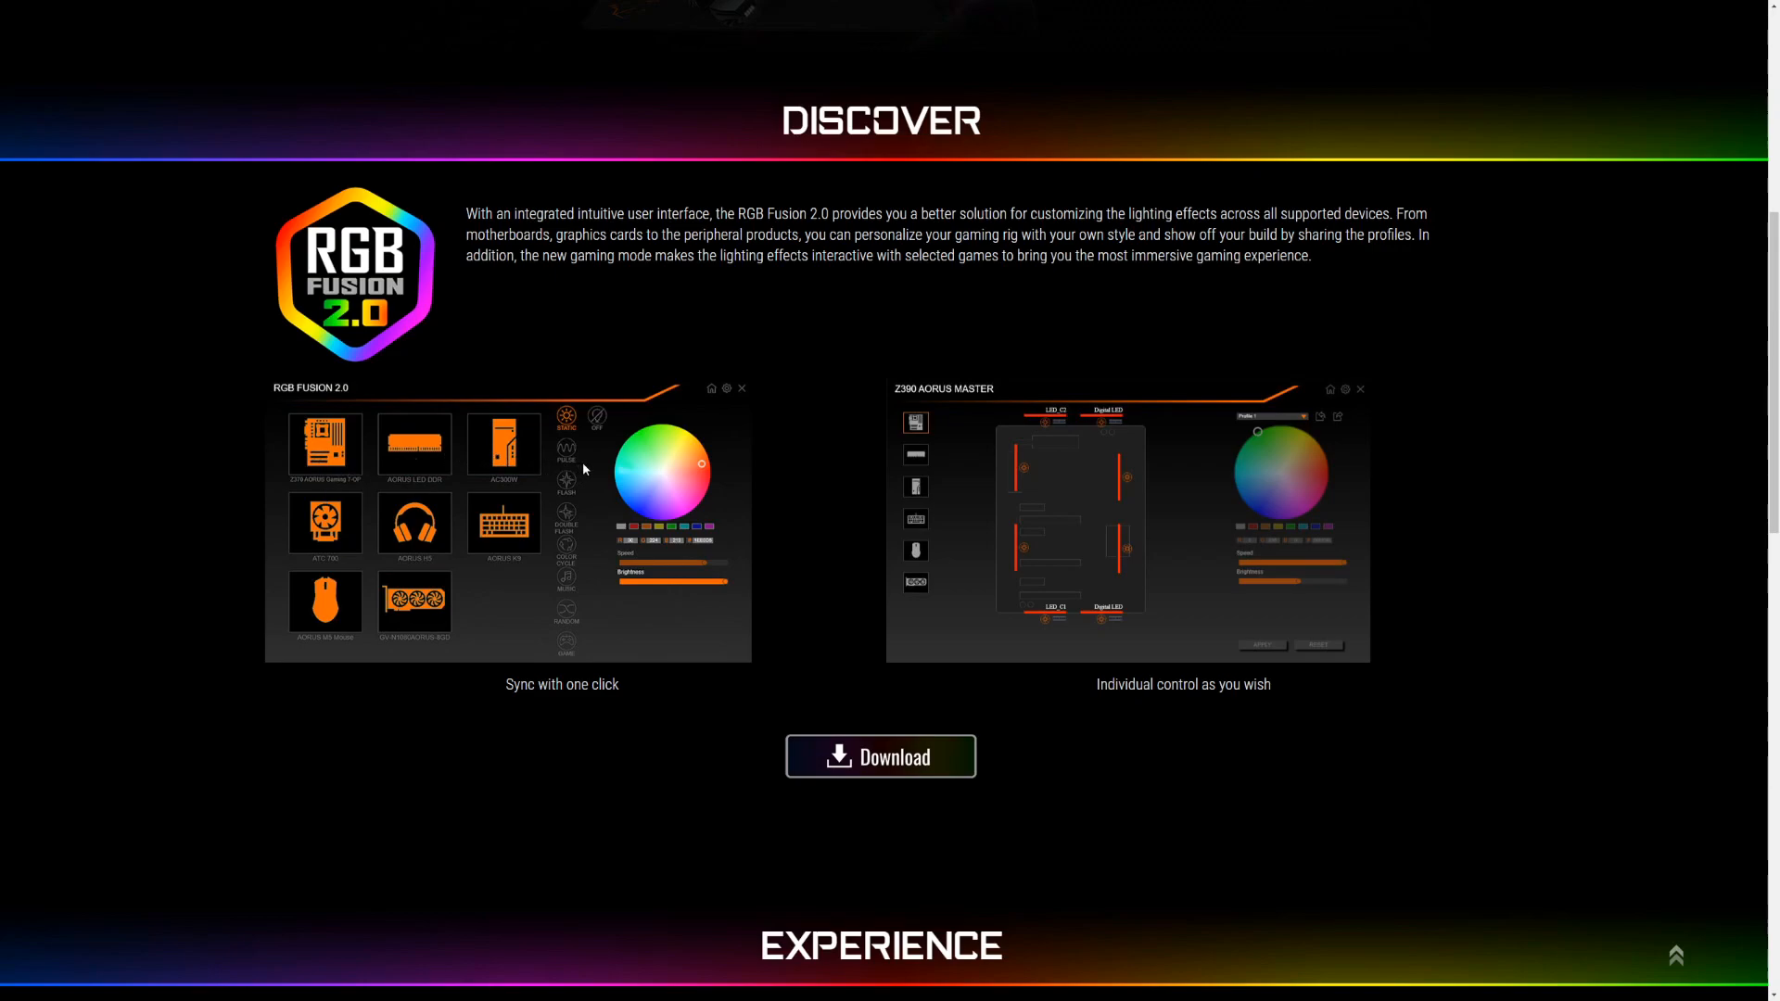
mouse_move(380, 571)
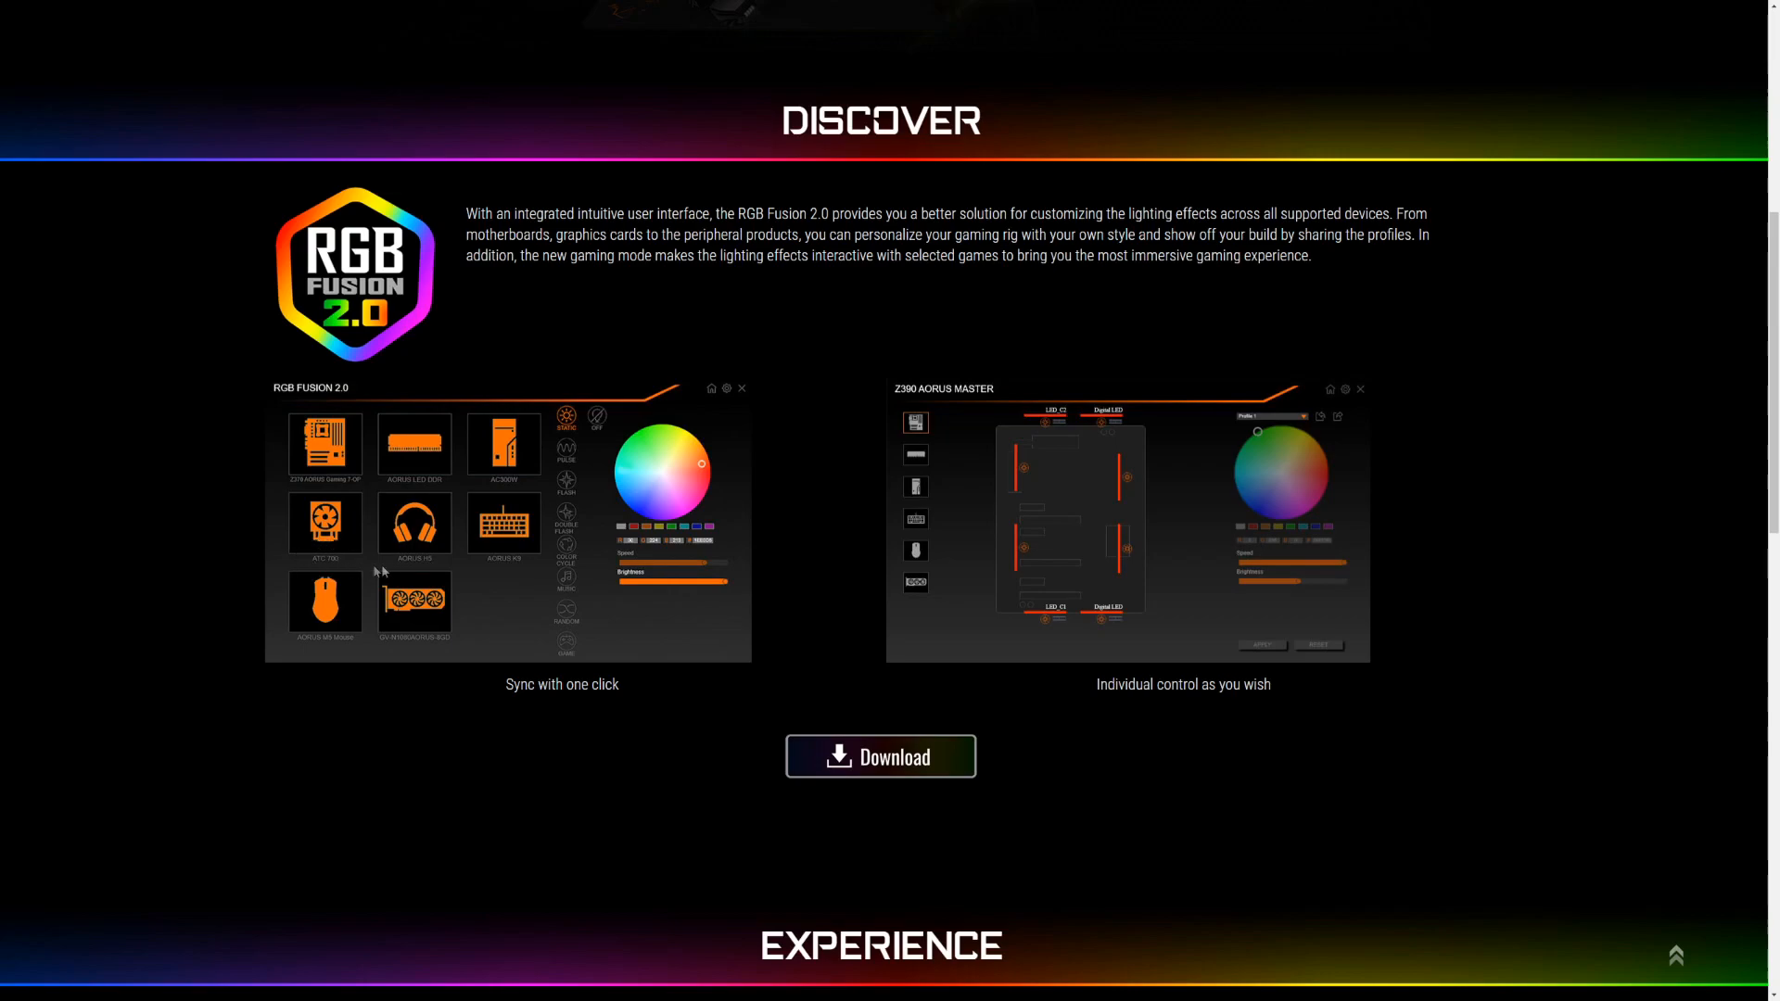
mouse_move(474, 545)
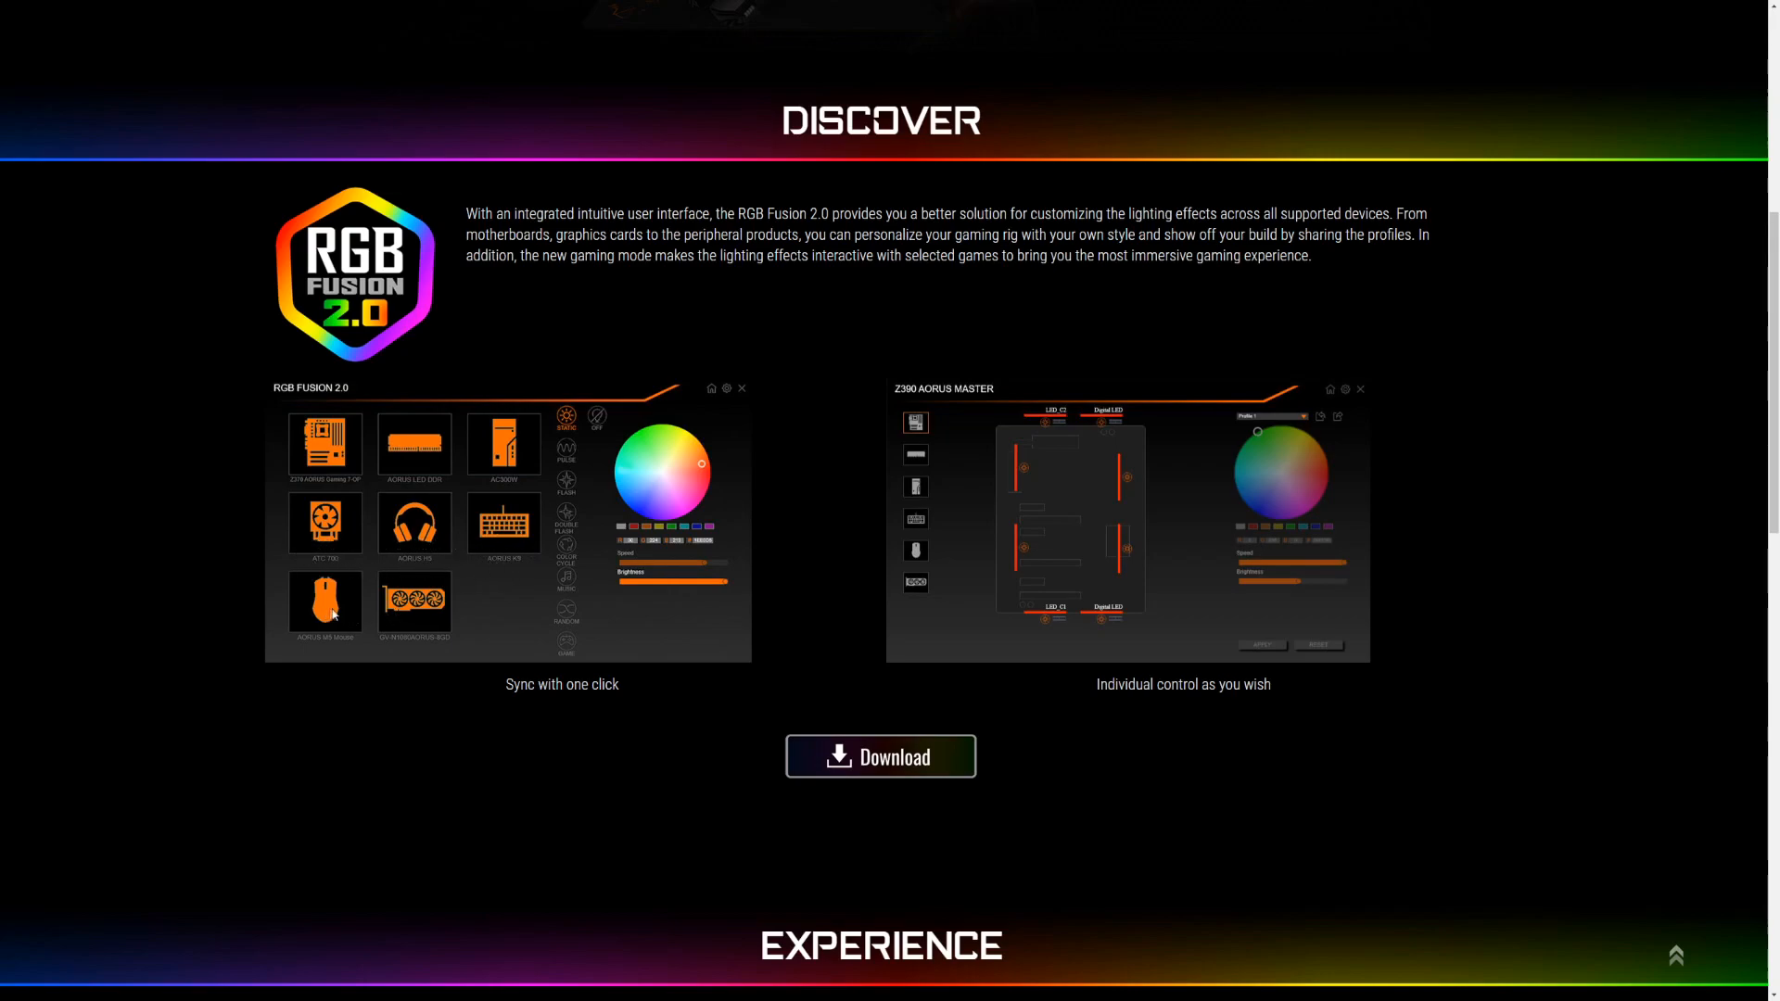
mouse_move(544, 575)
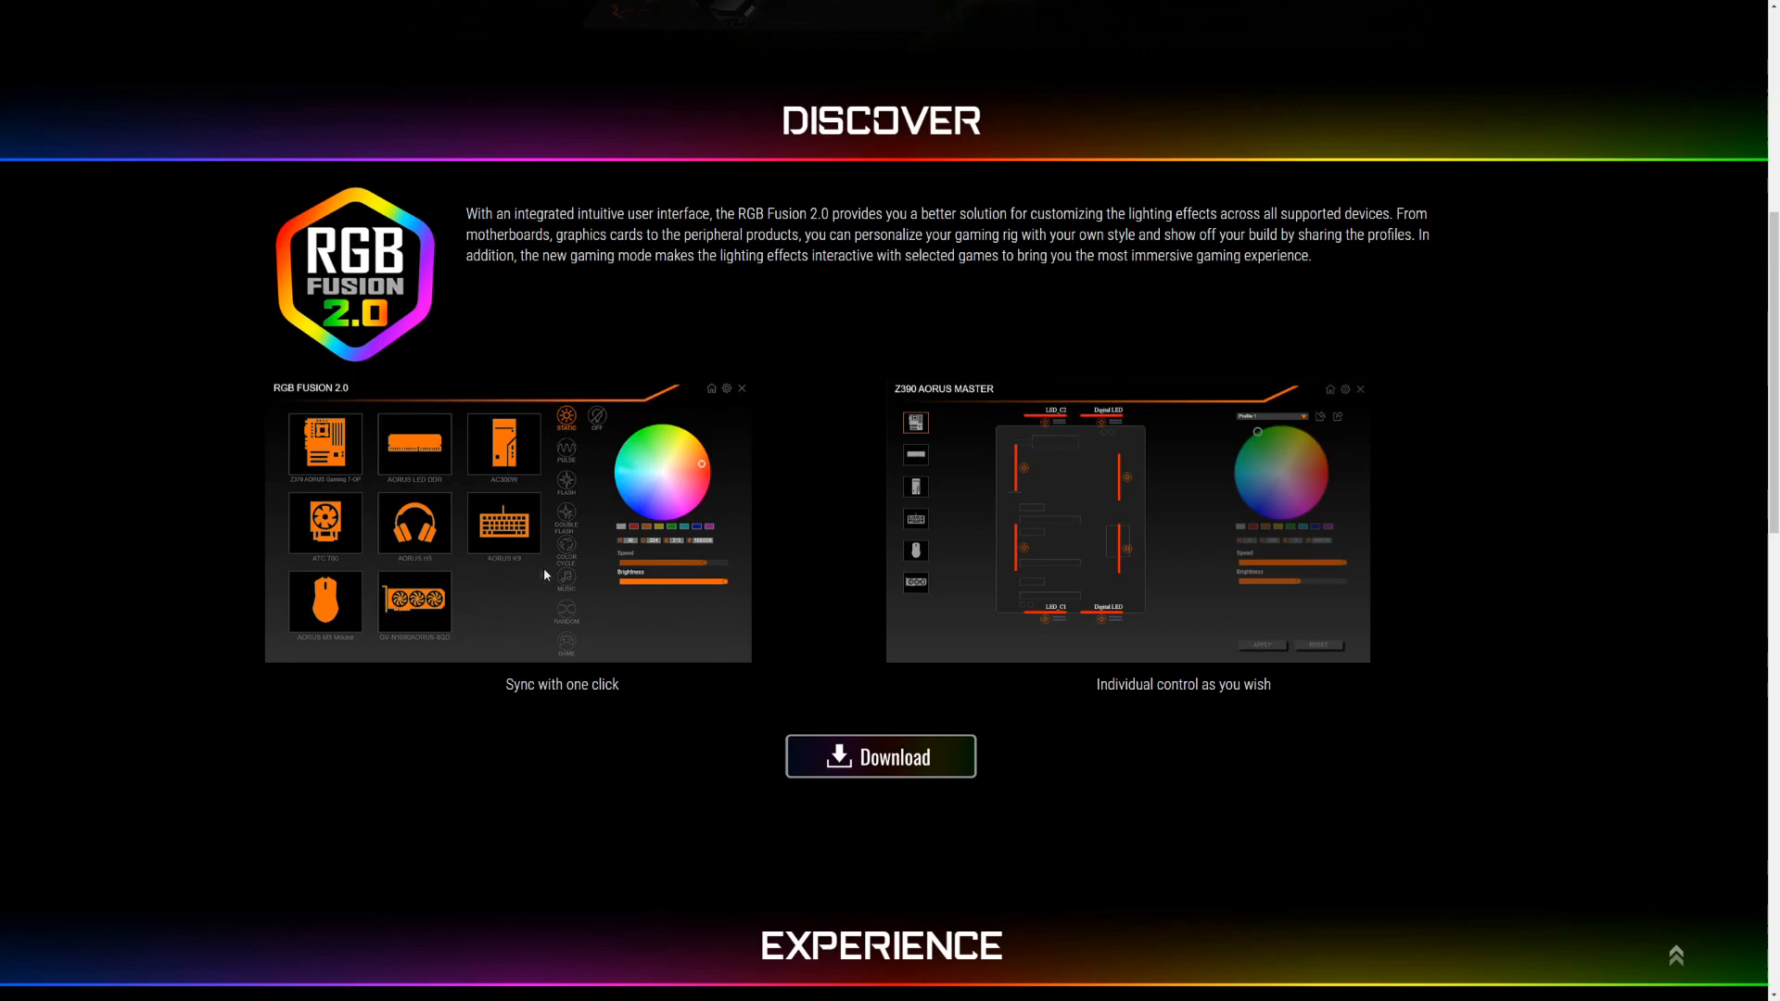
mouse_move(591, 567)
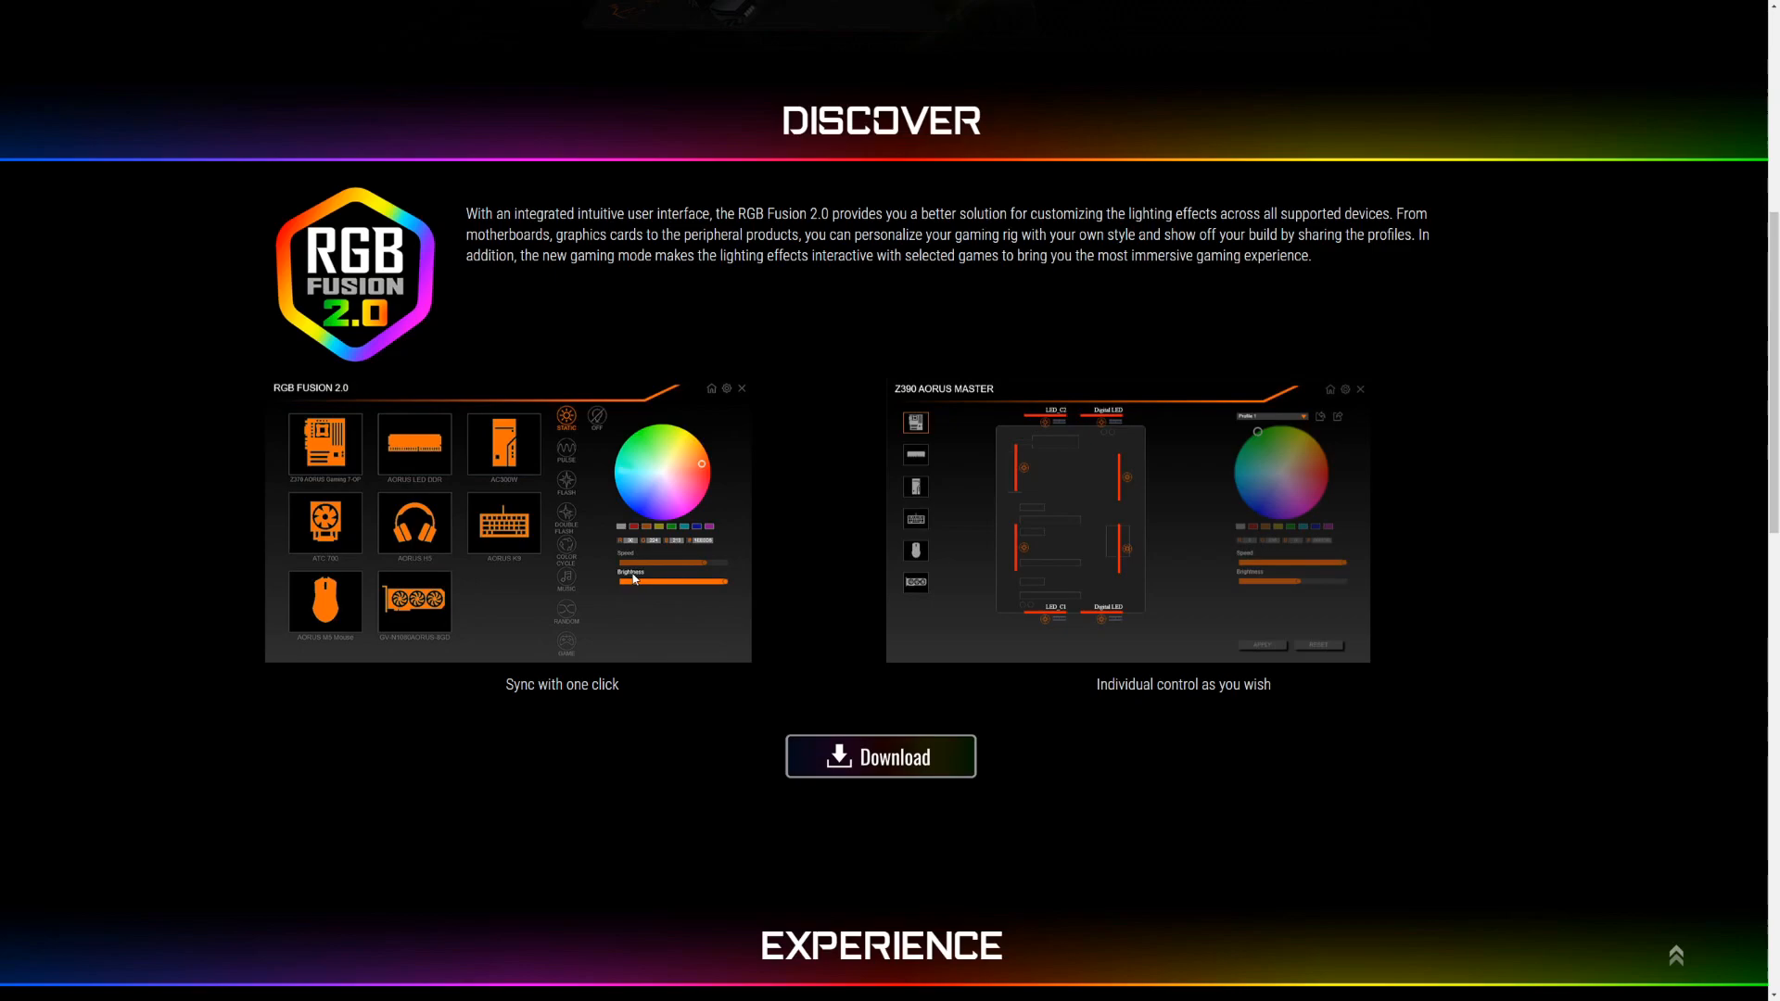
mouse_move(678, 564)
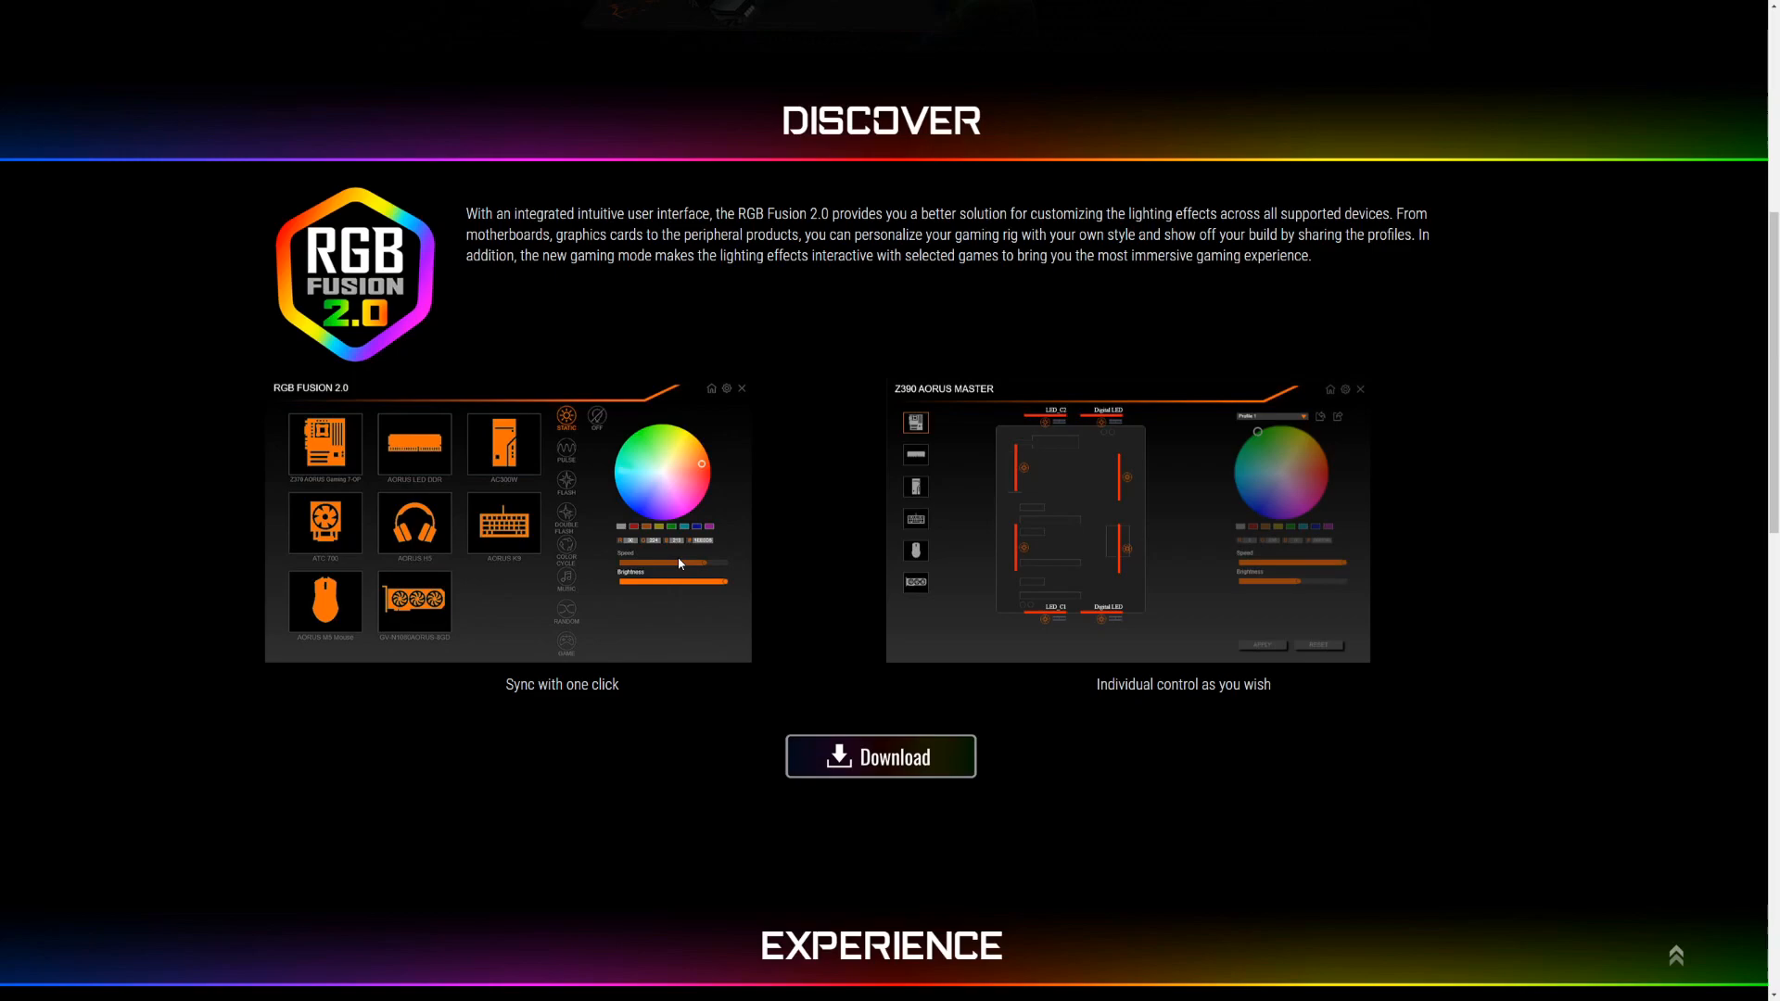
mouse_move(1097, 670)
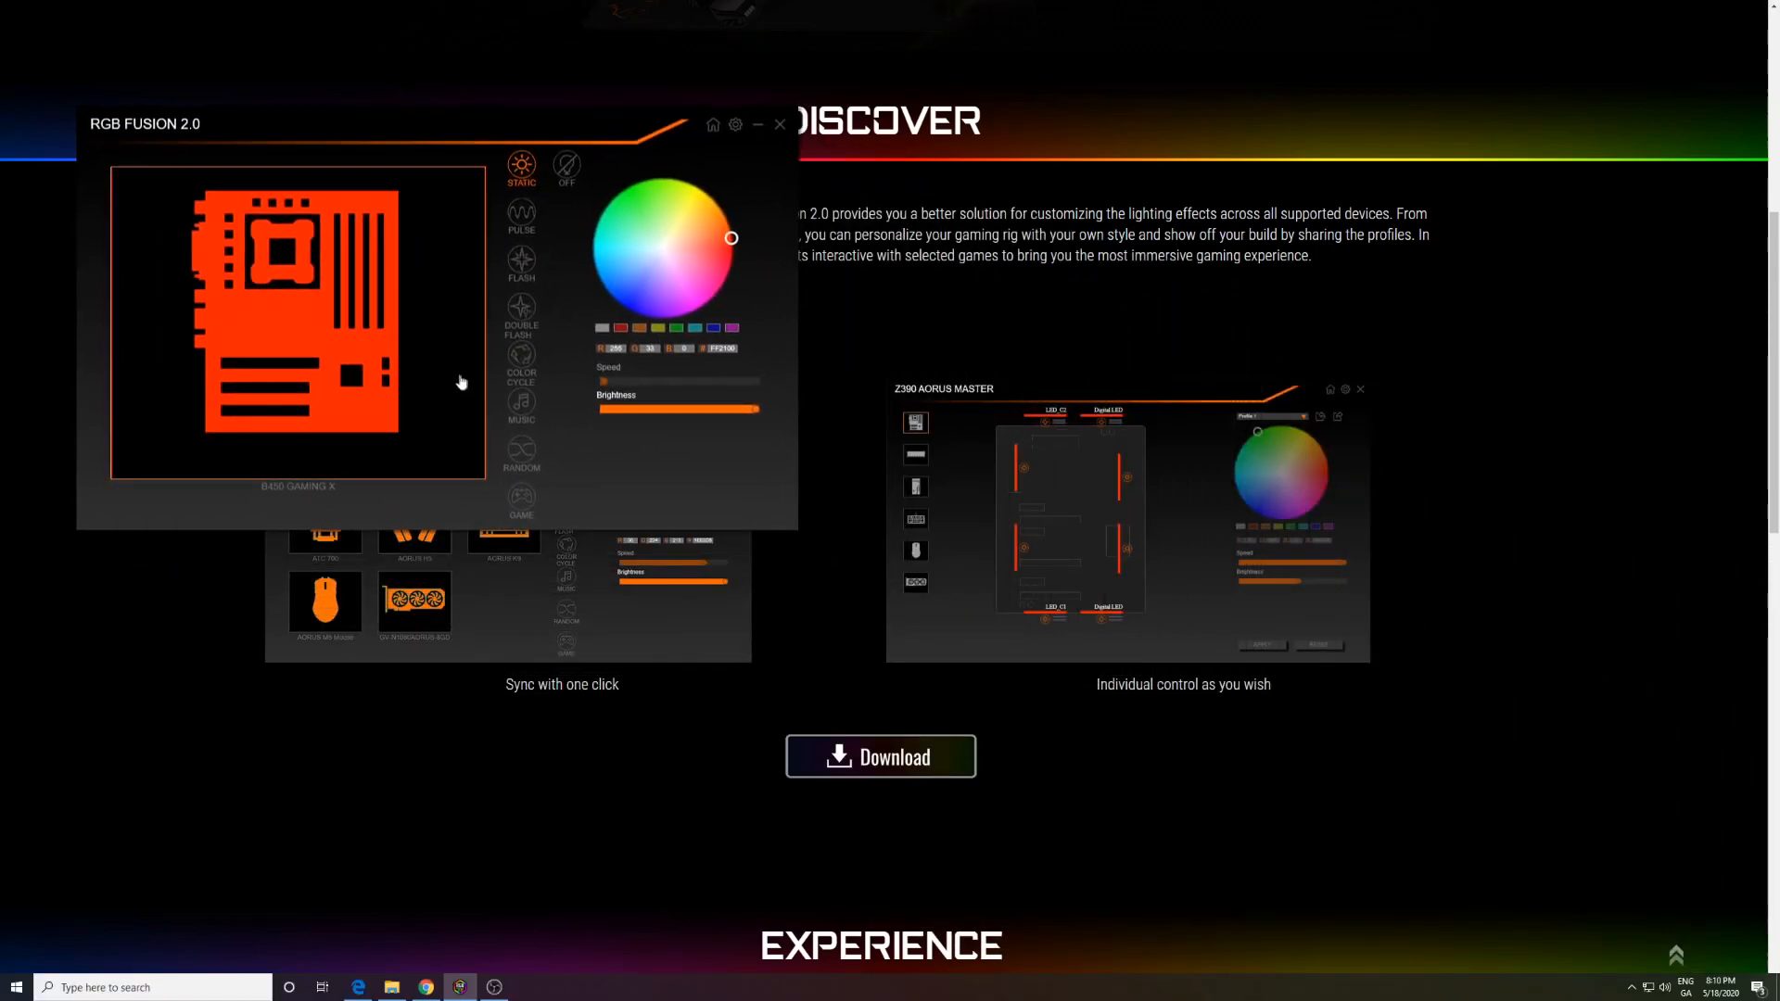
mouse_move(287, 329)
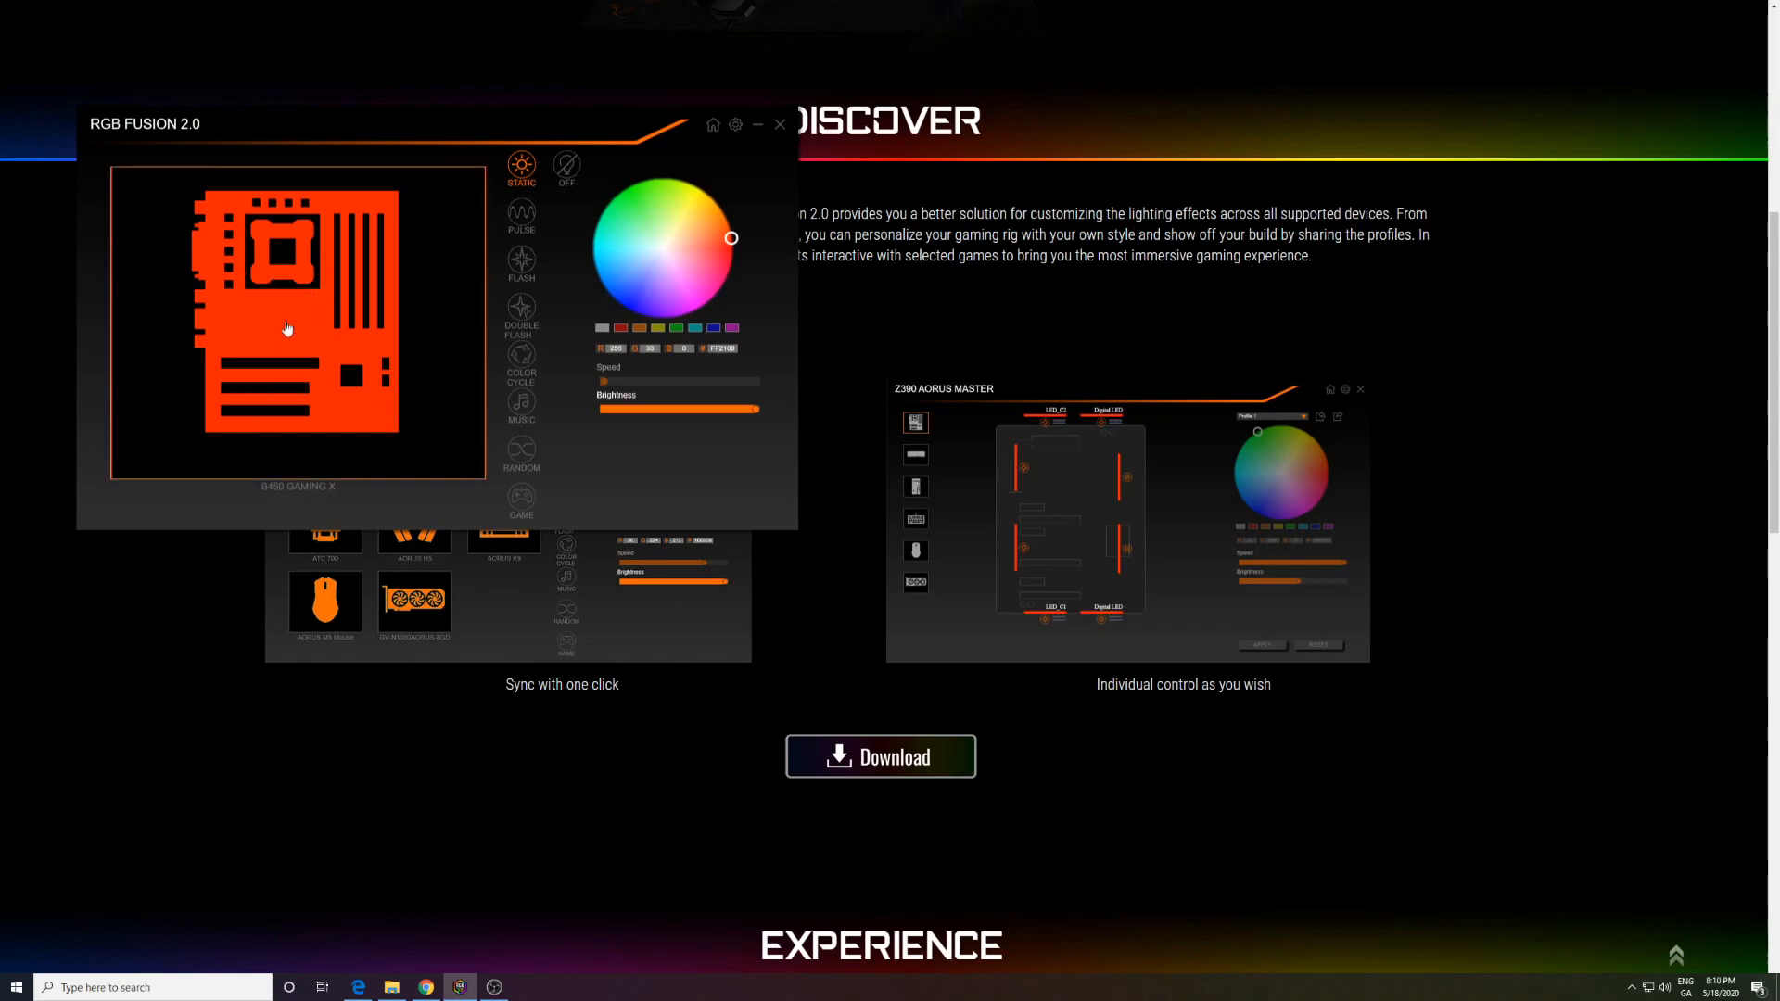
mouse_move(320, 424)
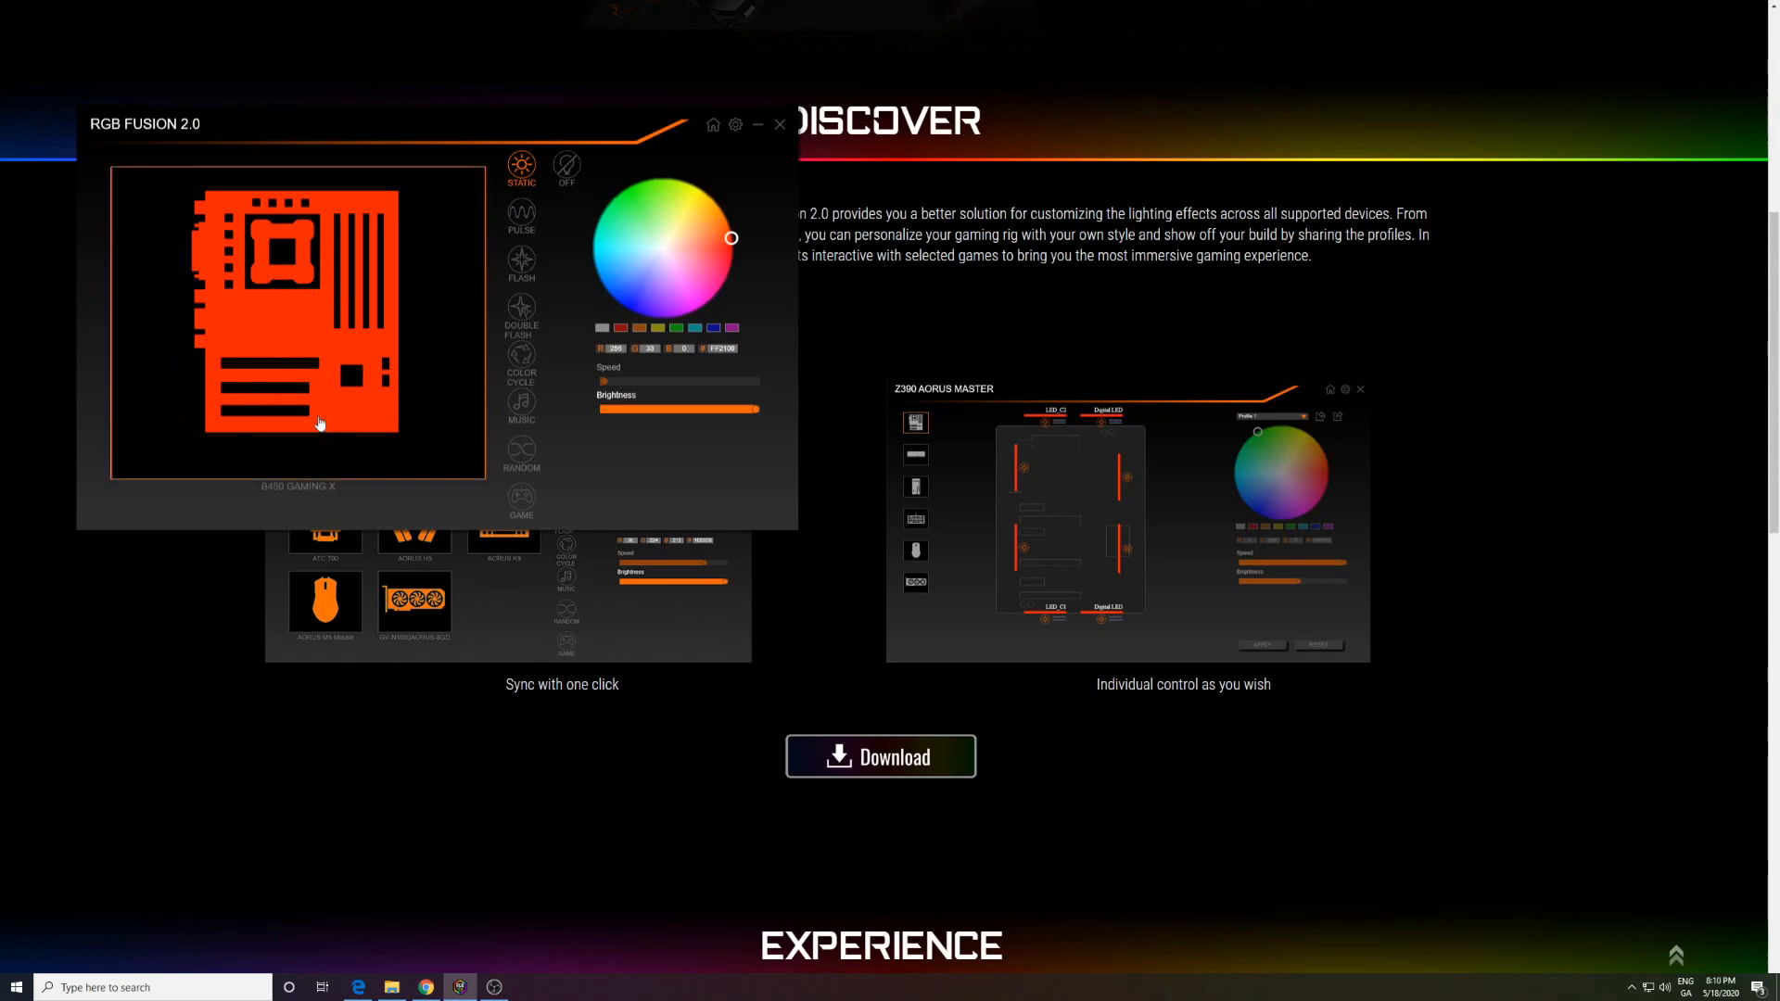
mouse_move(294, 409)
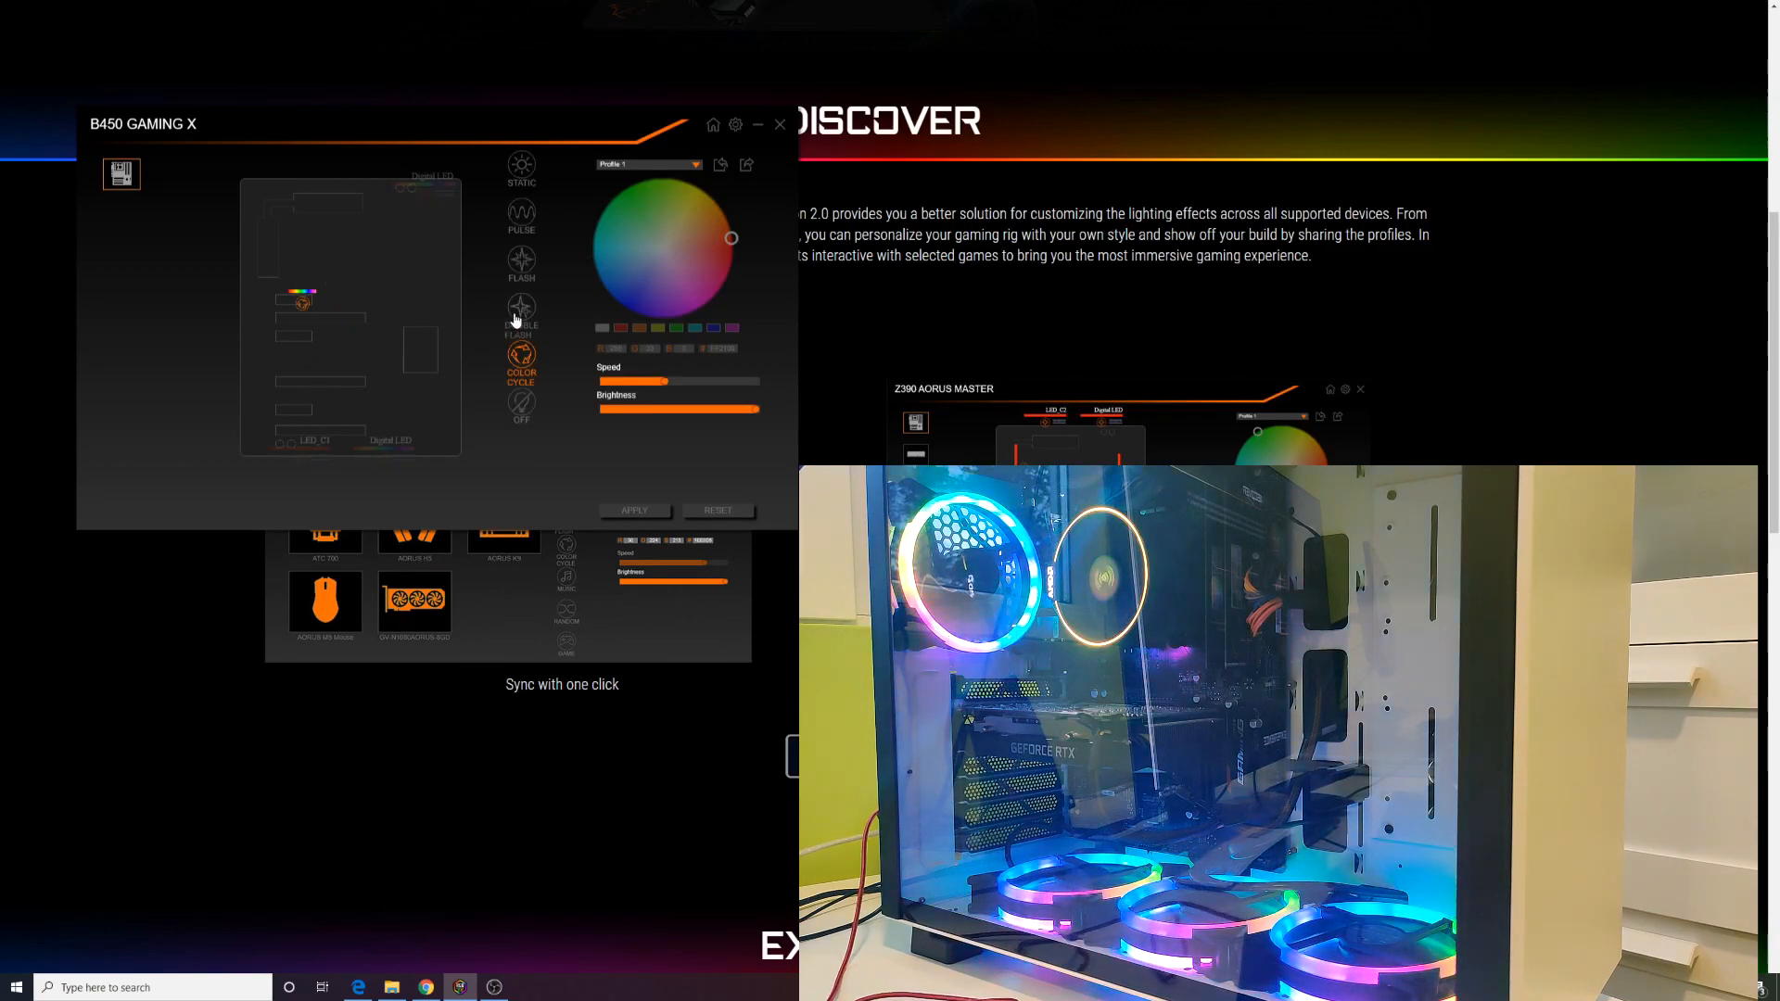
Select the Digital LED header and switch its lighting through Flash to the Pulse effect
click(520, 315)
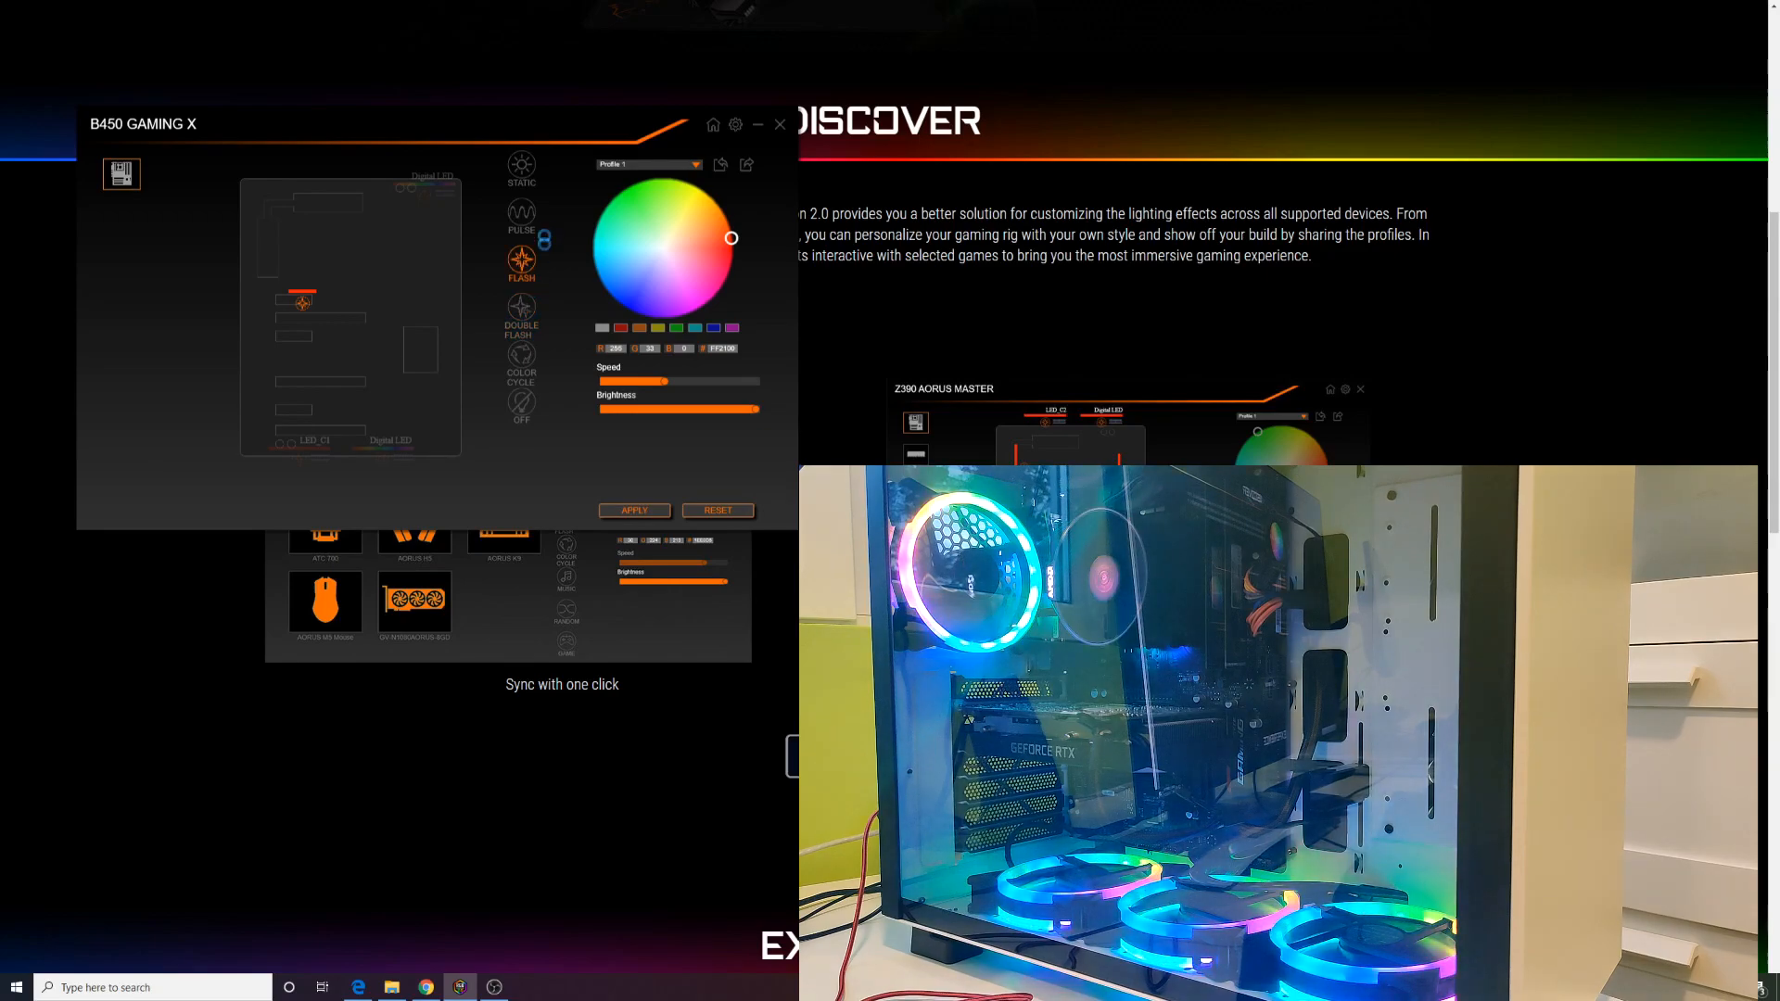
click(520, 213)
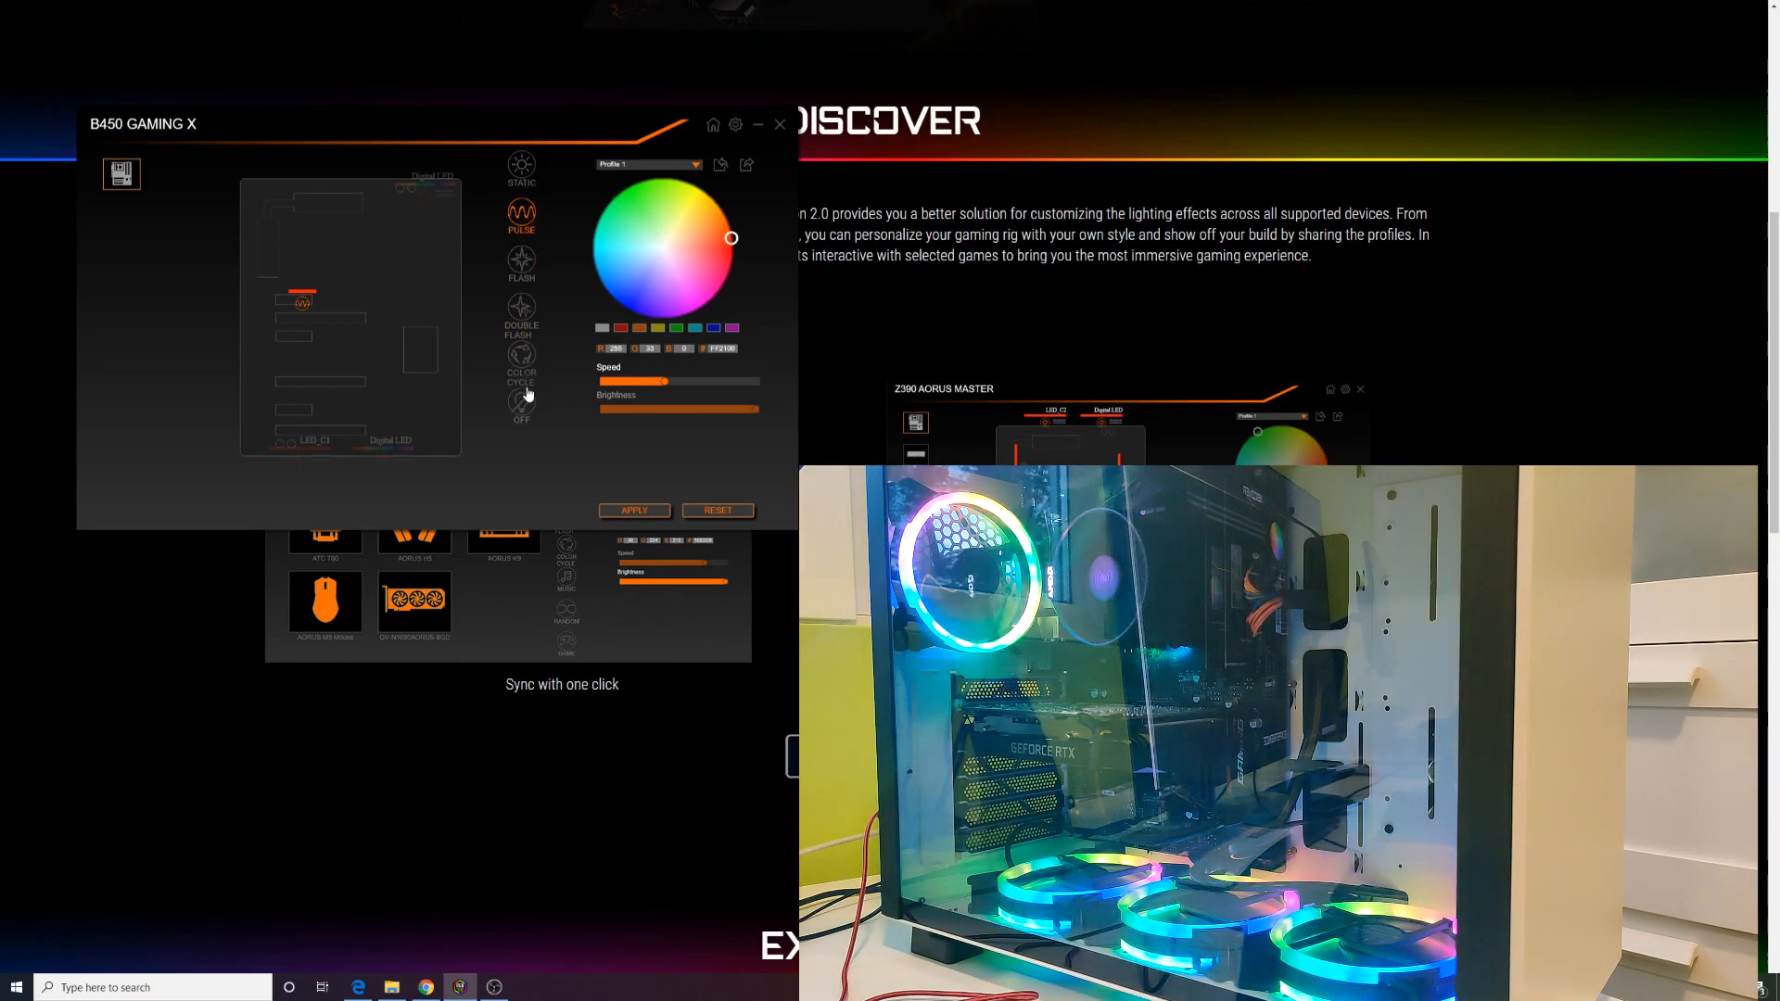
click(521, 358)
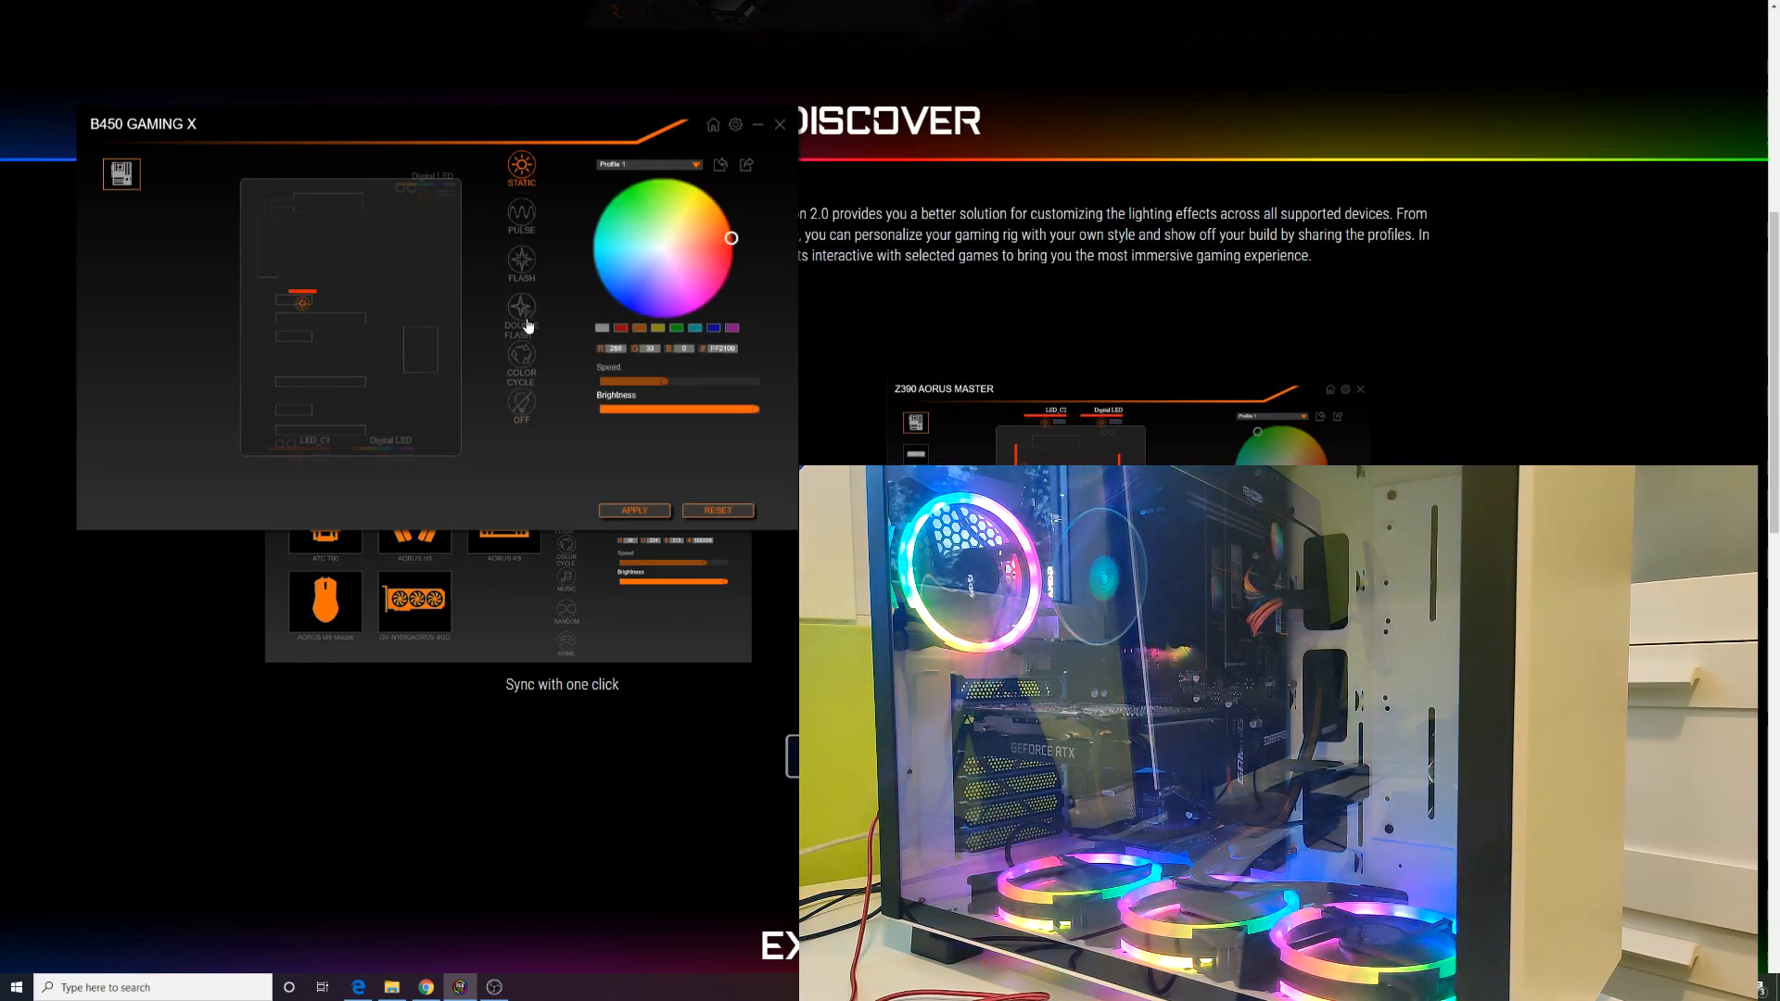
click(521, 361)
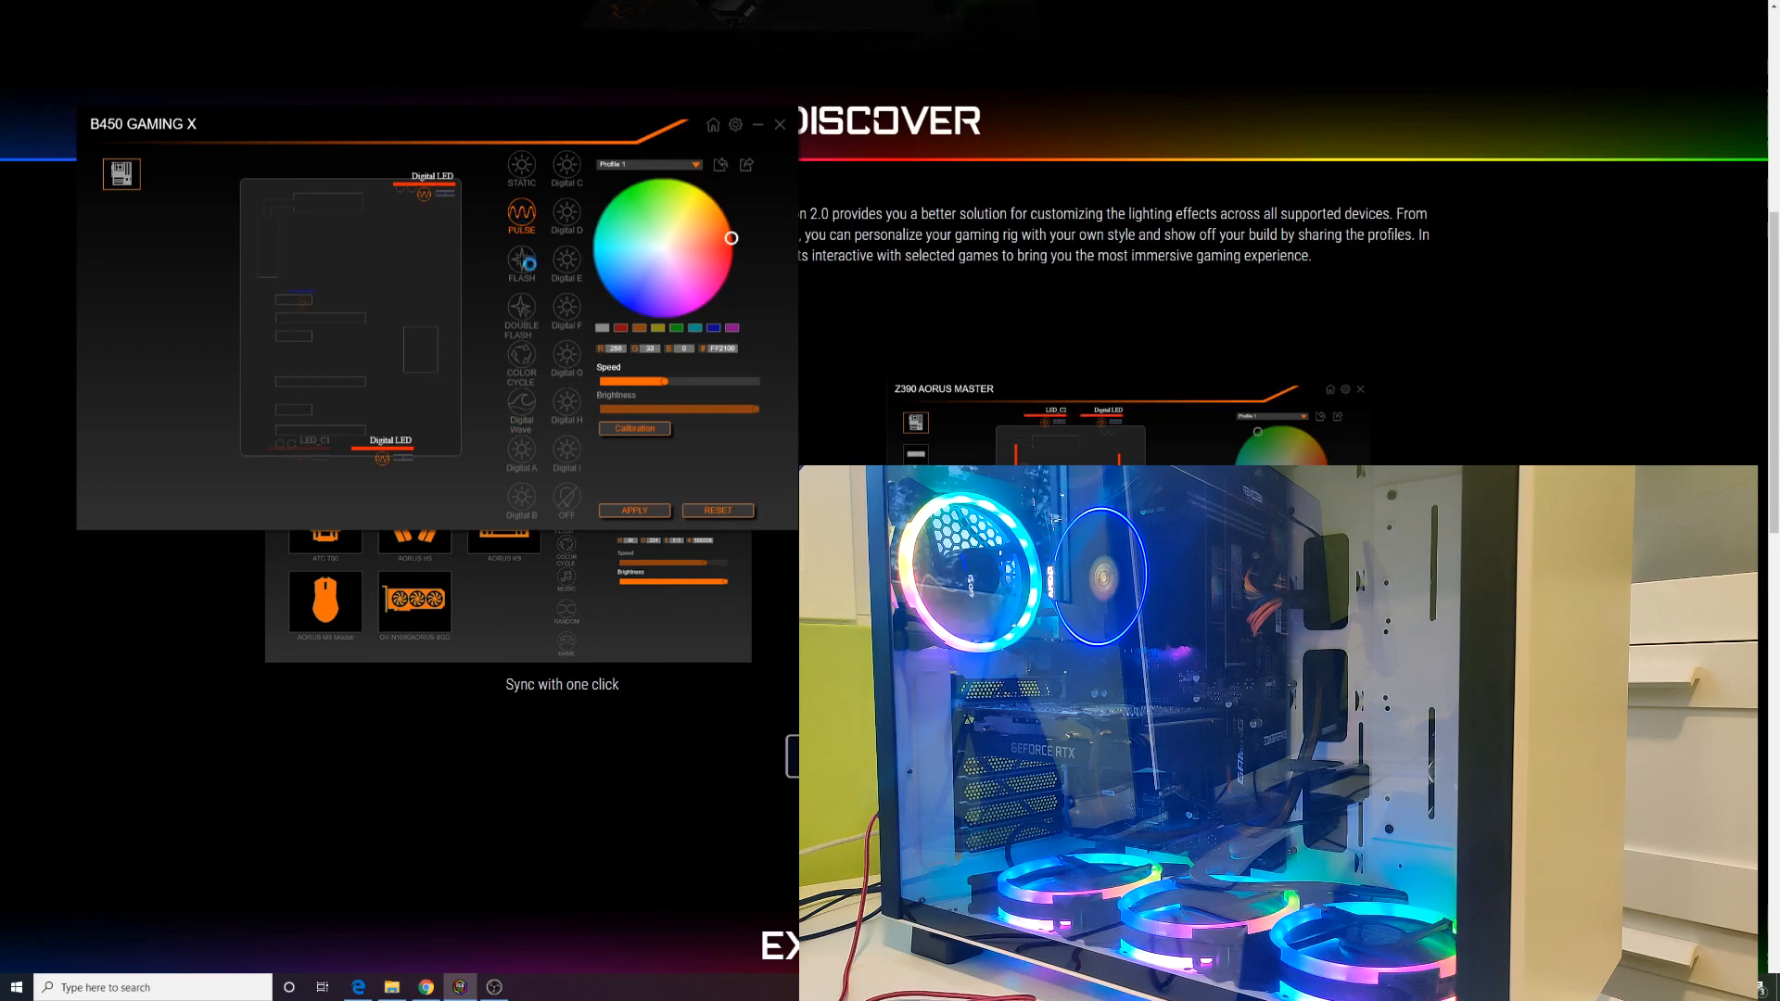
Try Flash, Digital Wave at maximum speed, and Digital C effects on the digital LED strip
click(521, 261)
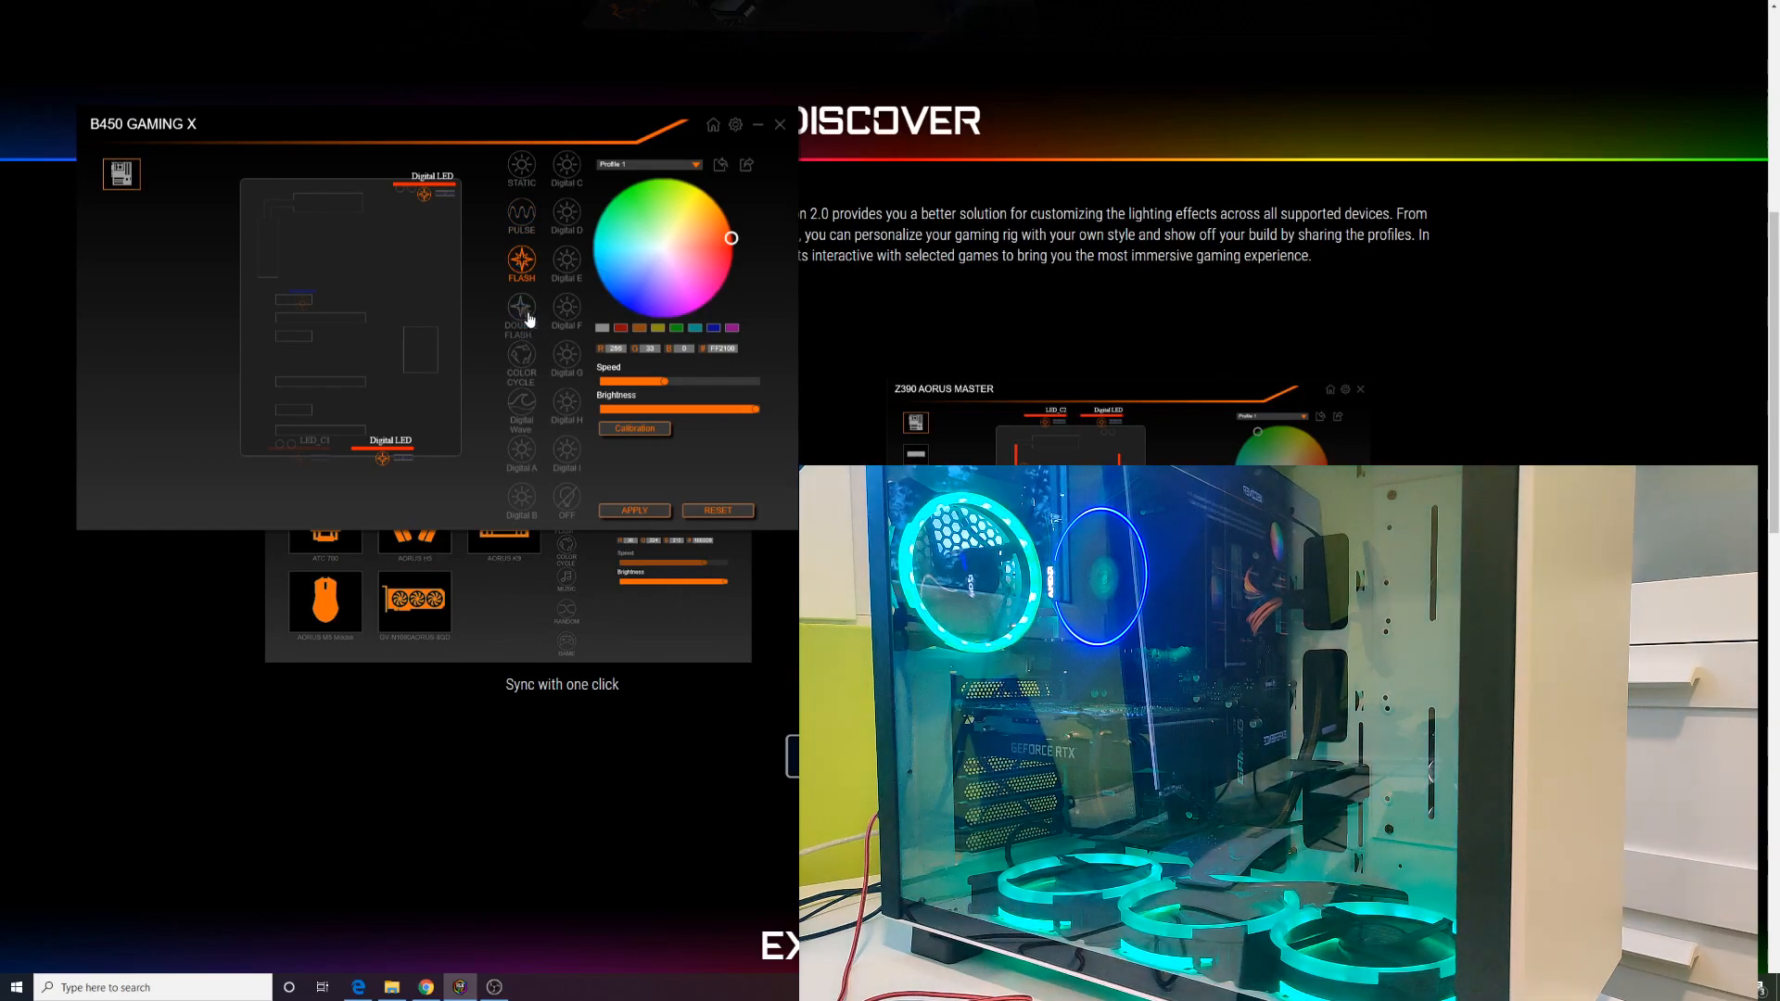
click(521, 404)
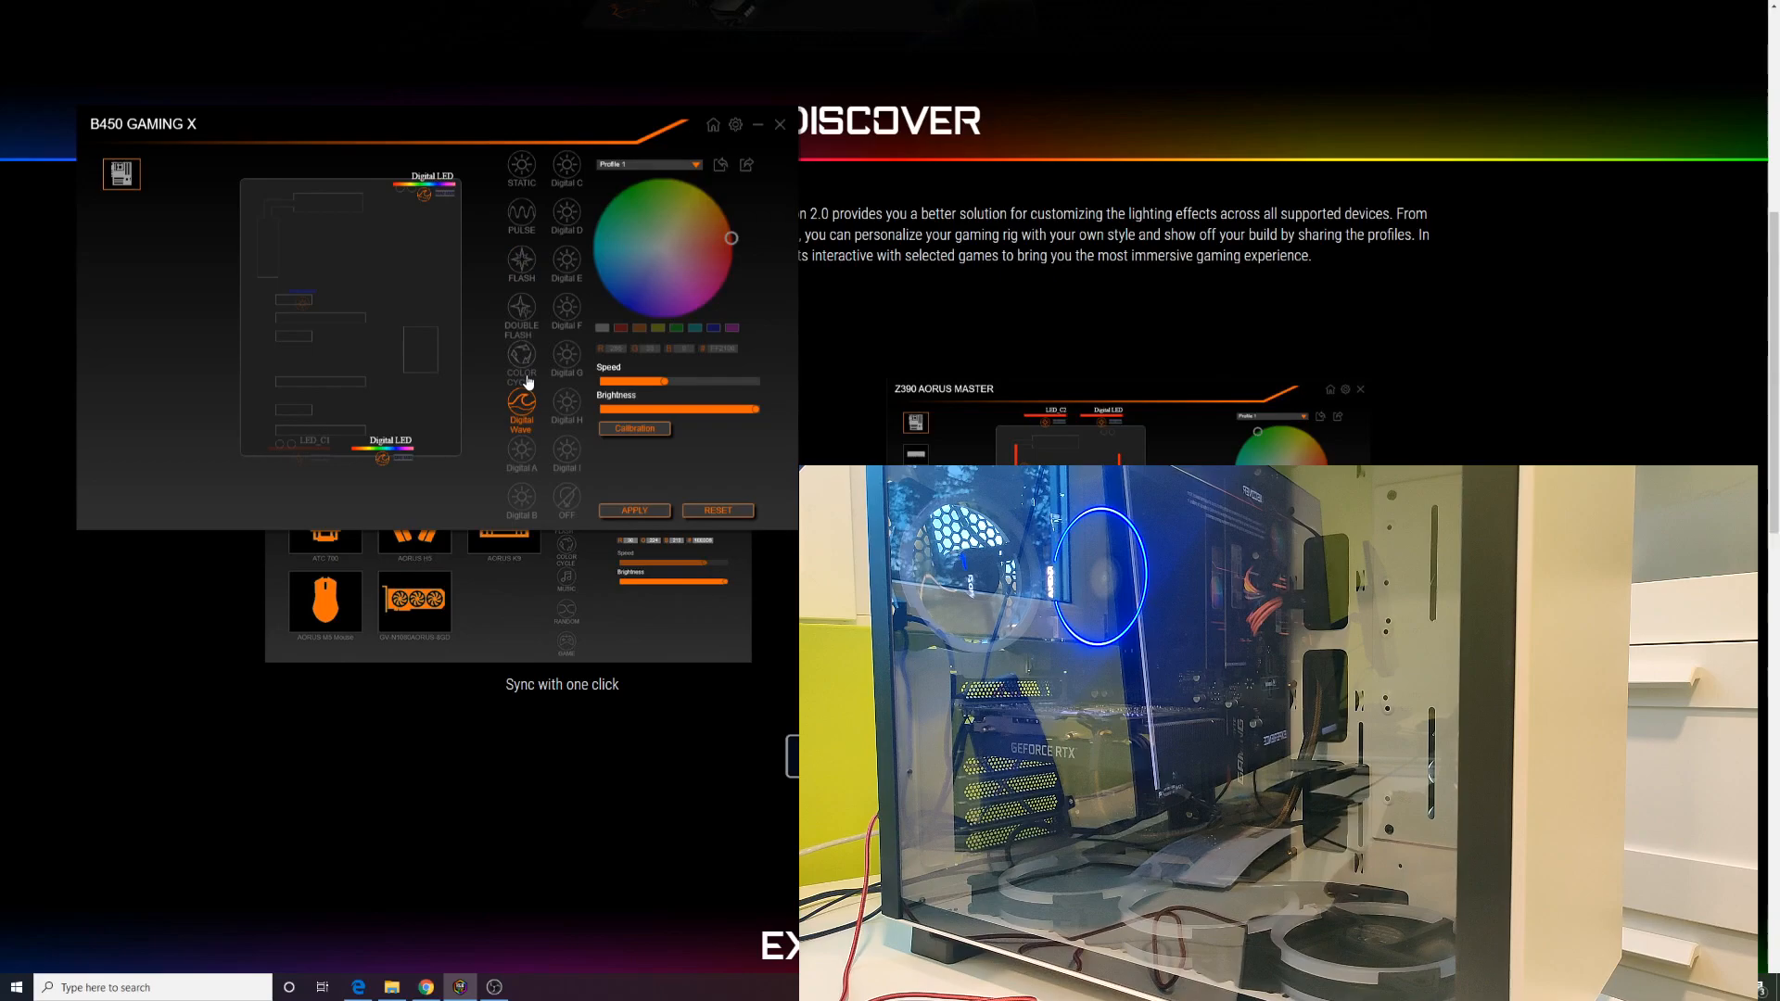
drag(664, 381, 758, 381)
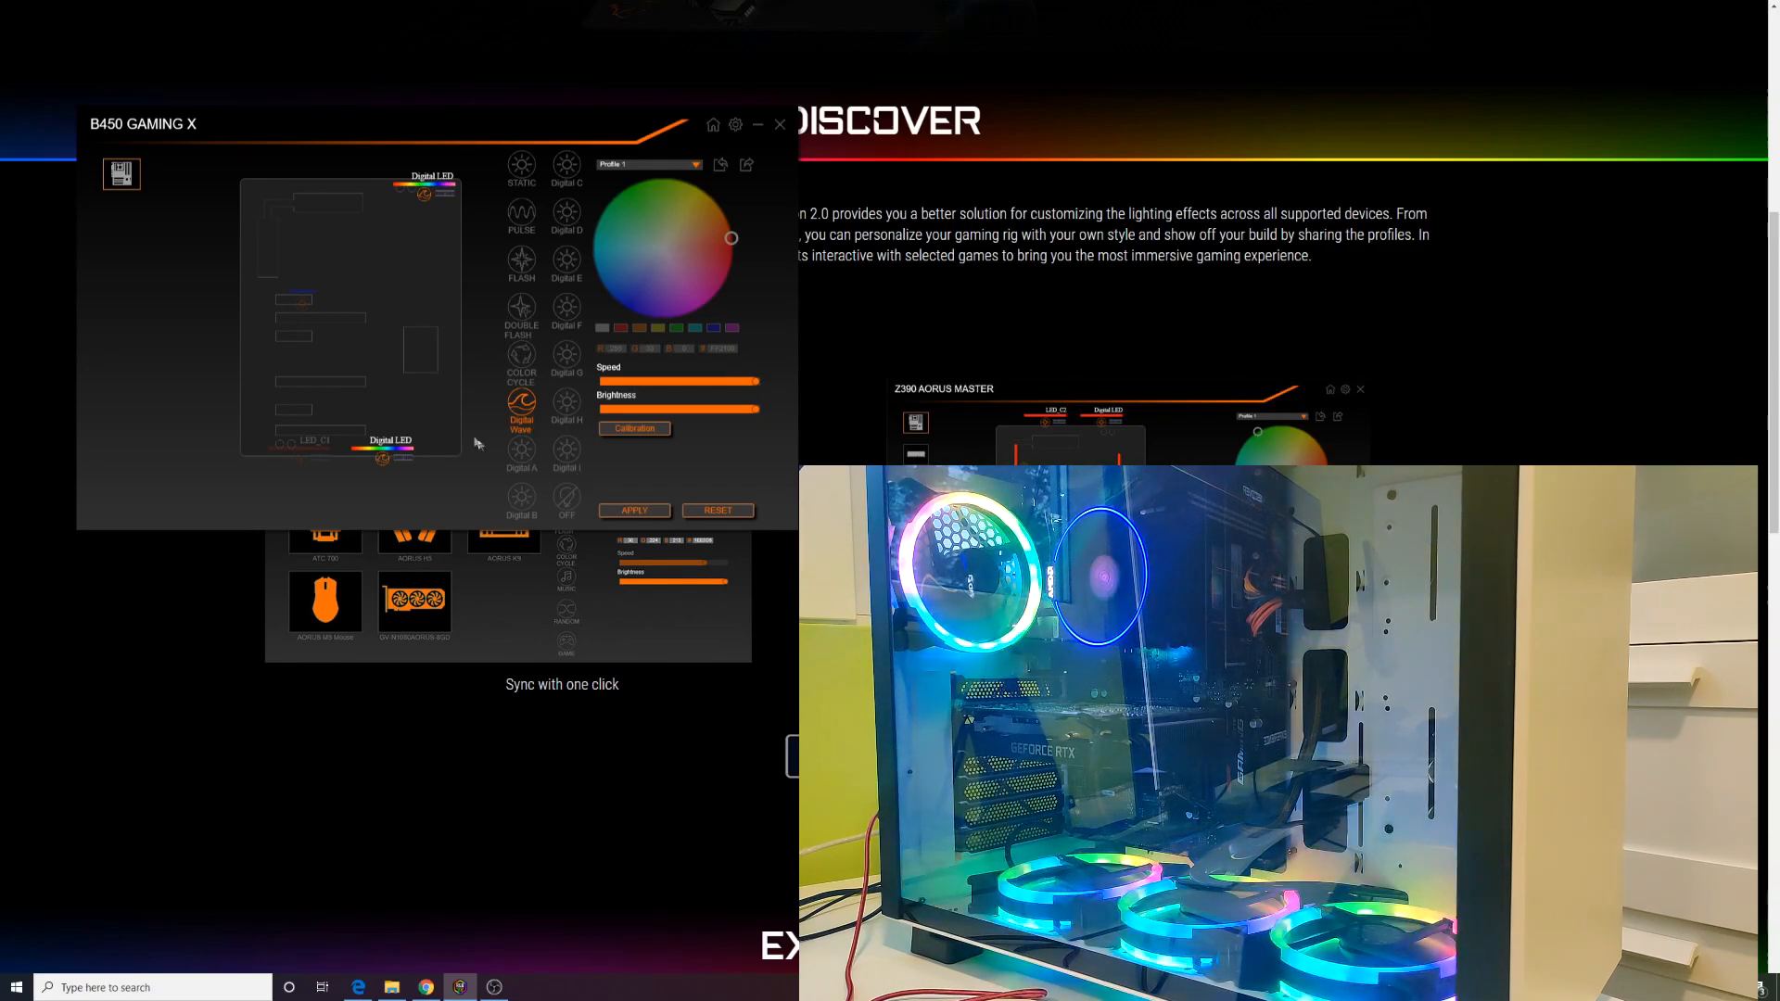
click(521, 450)
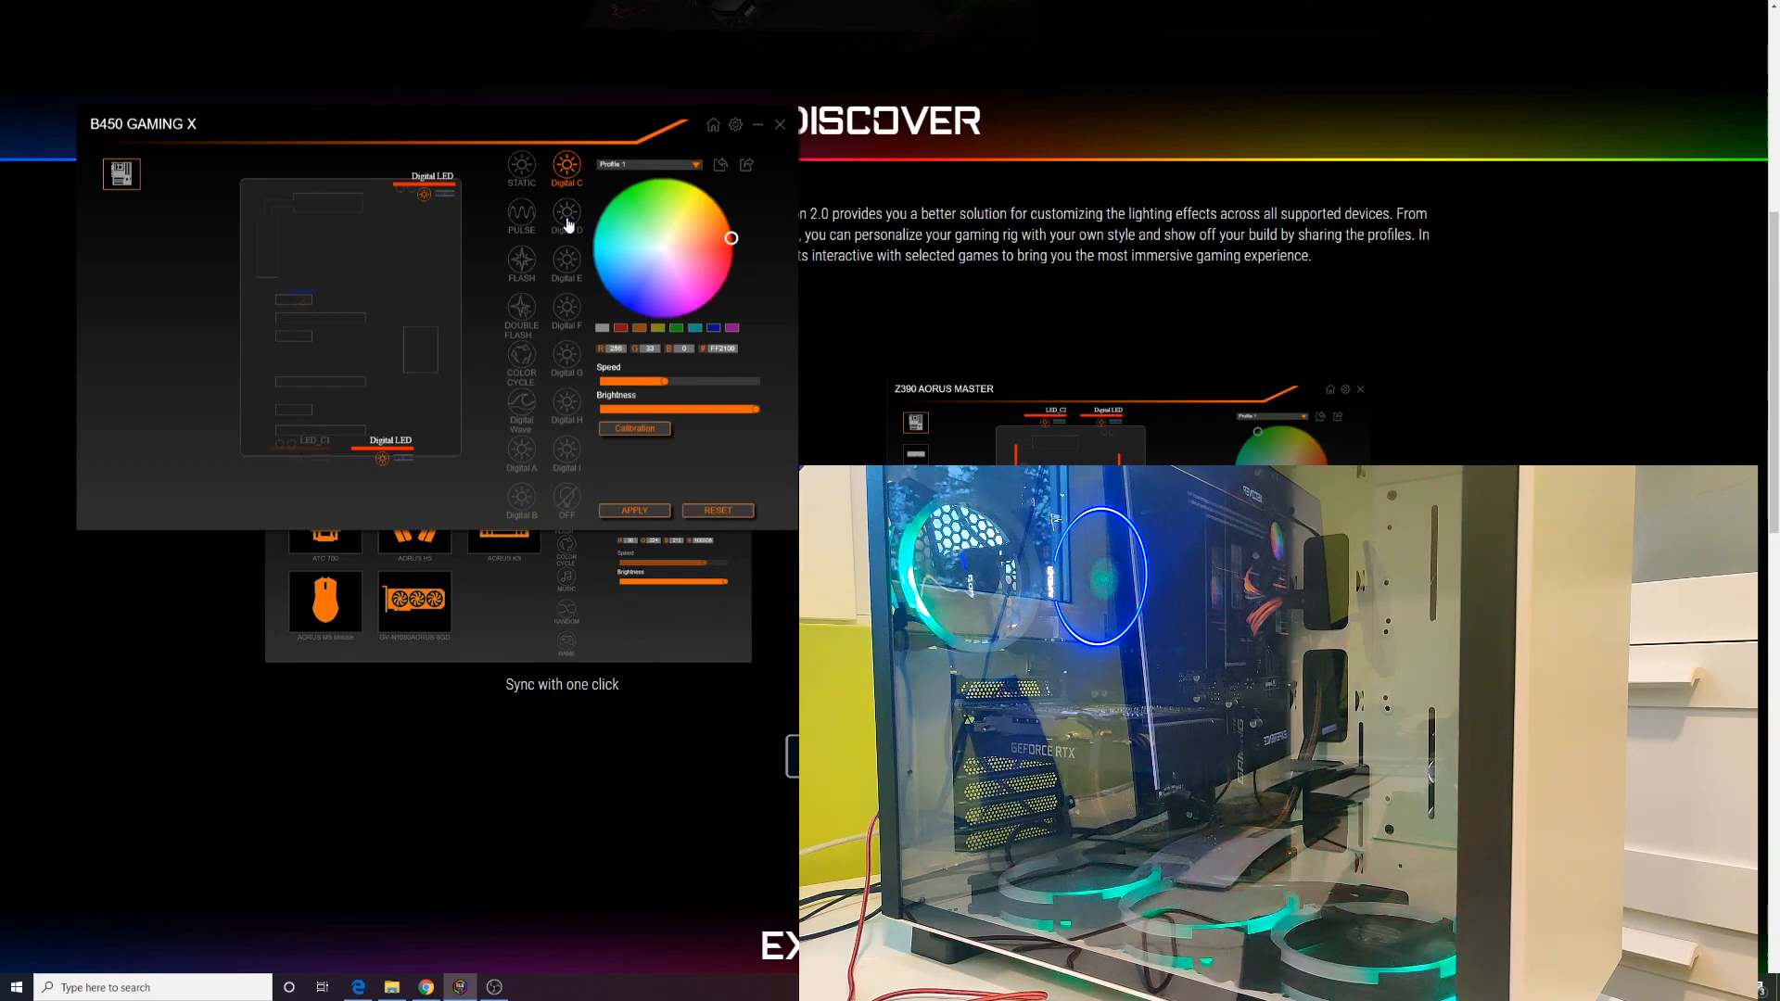
Set the digital LED strip to the Digital G effect at maximum speed
click(565, 216)
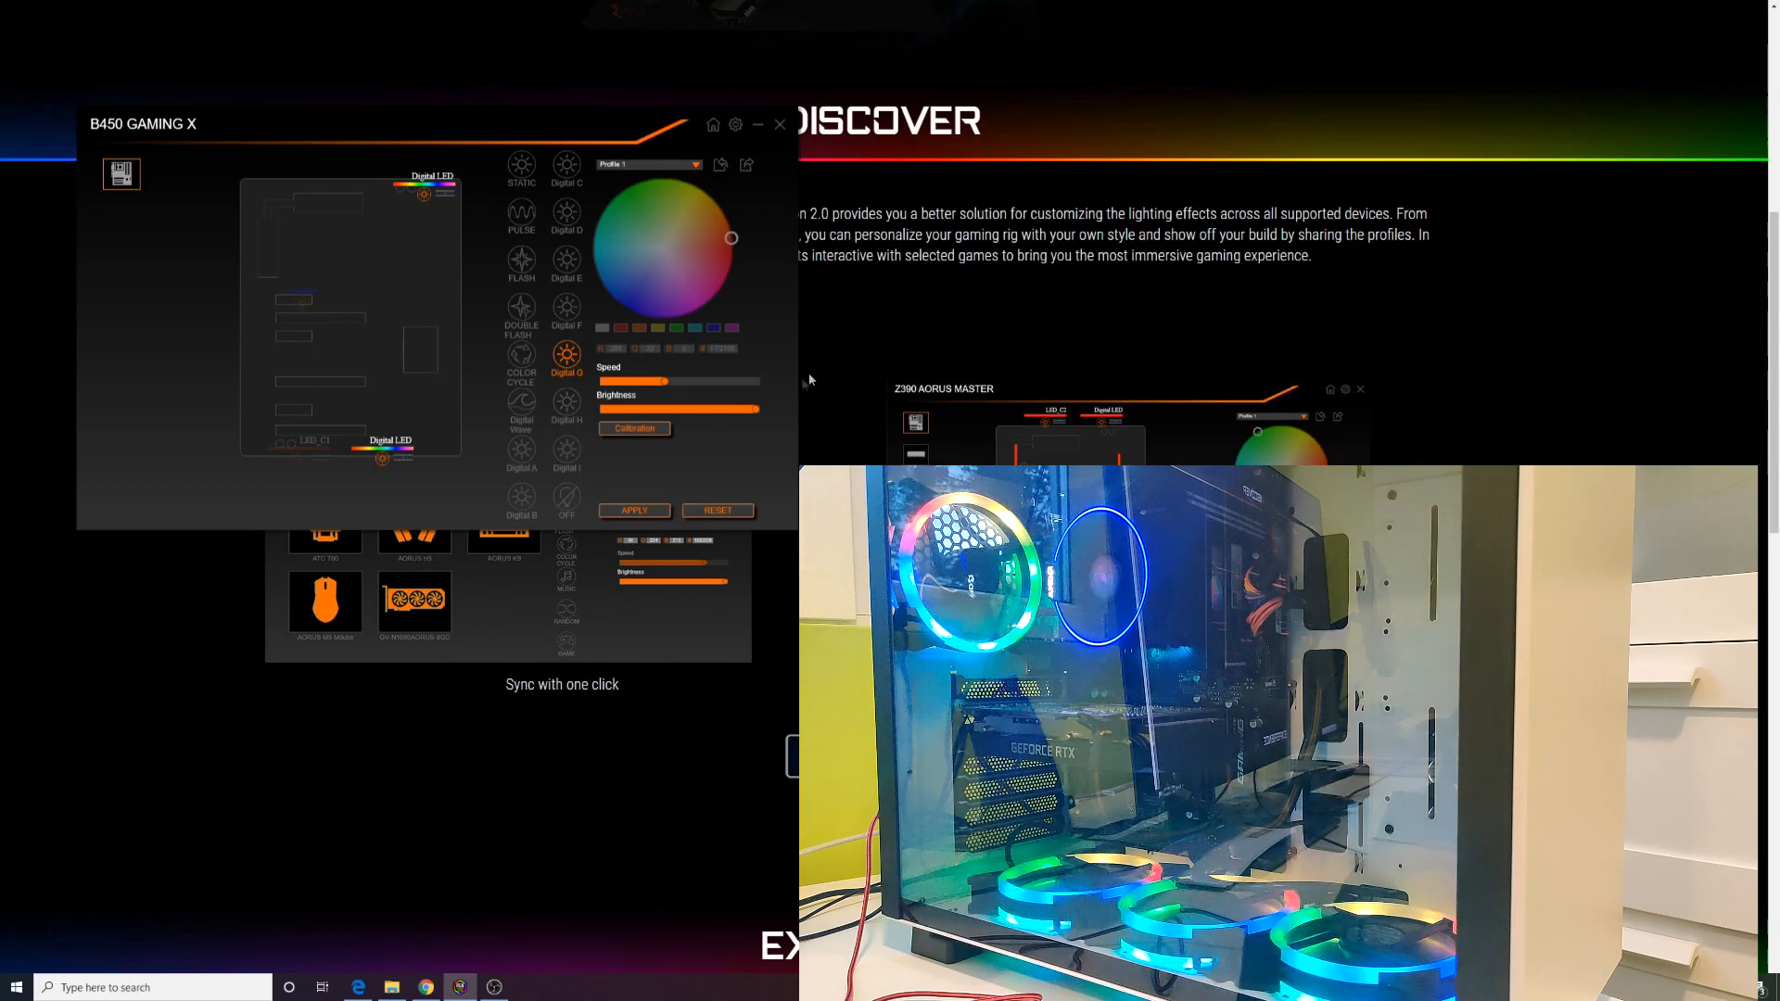
drag(634, 381, 754, 381)
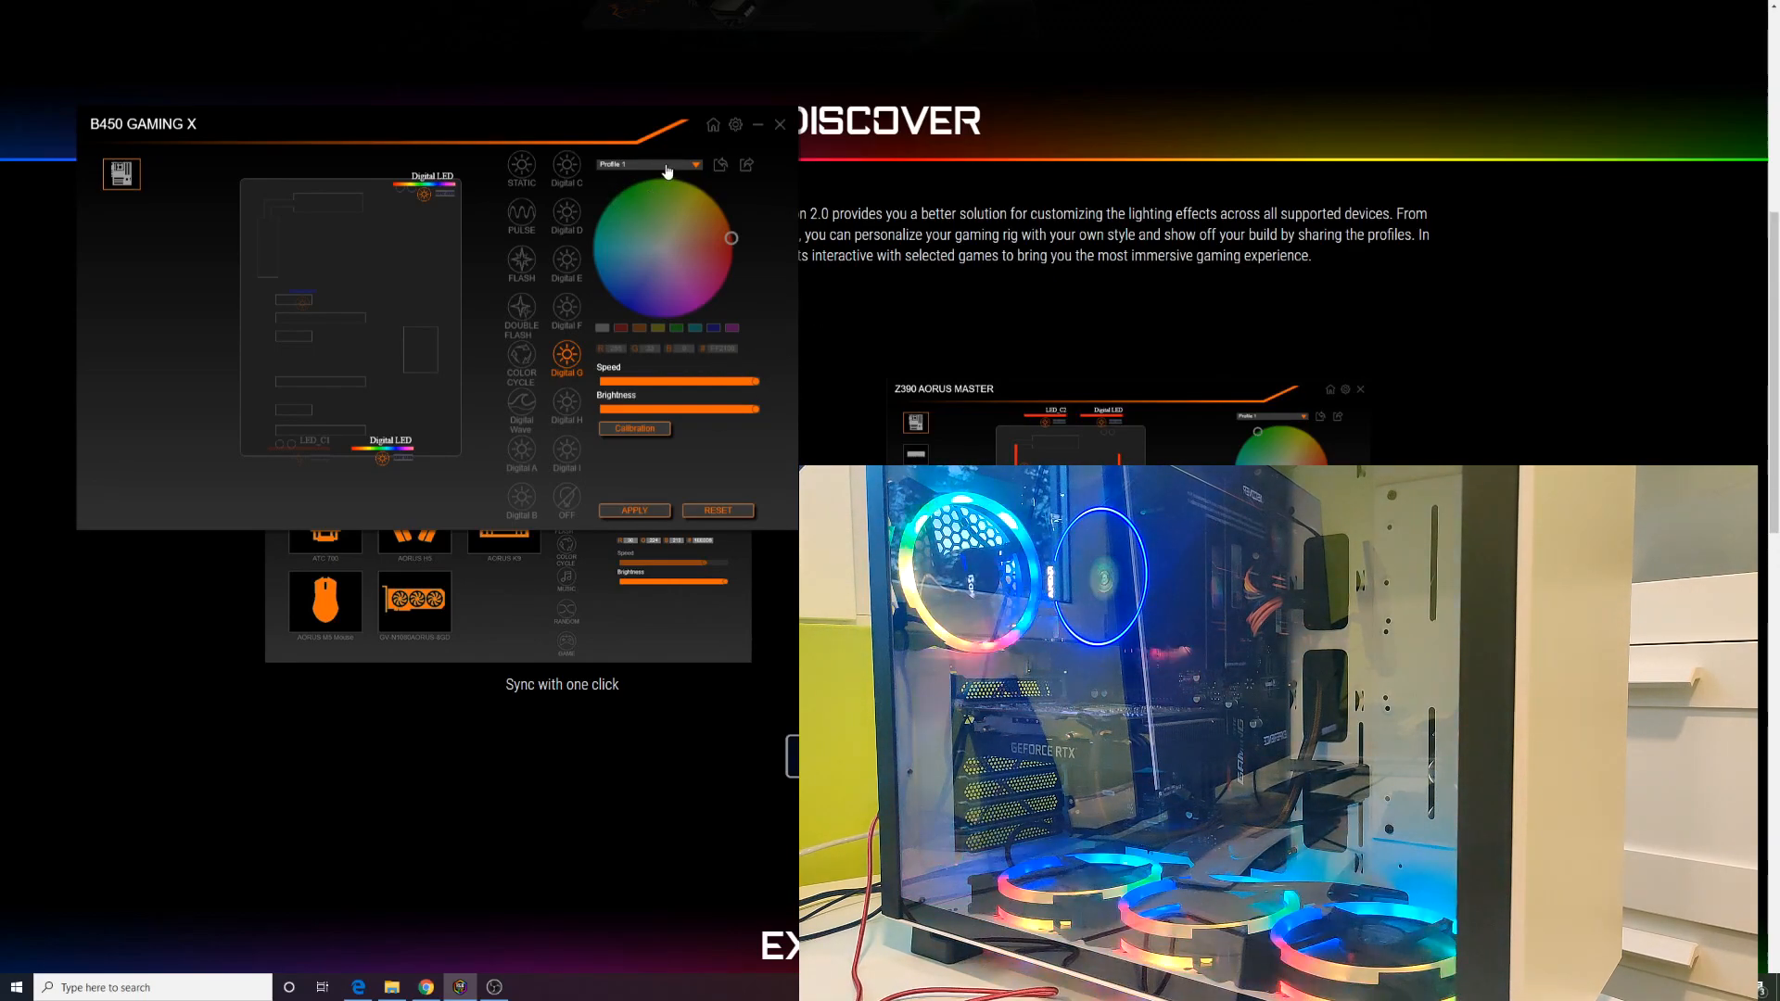
Load Profile 2 from the profile list and give its lighting the Pulse effect
click(647, 165)
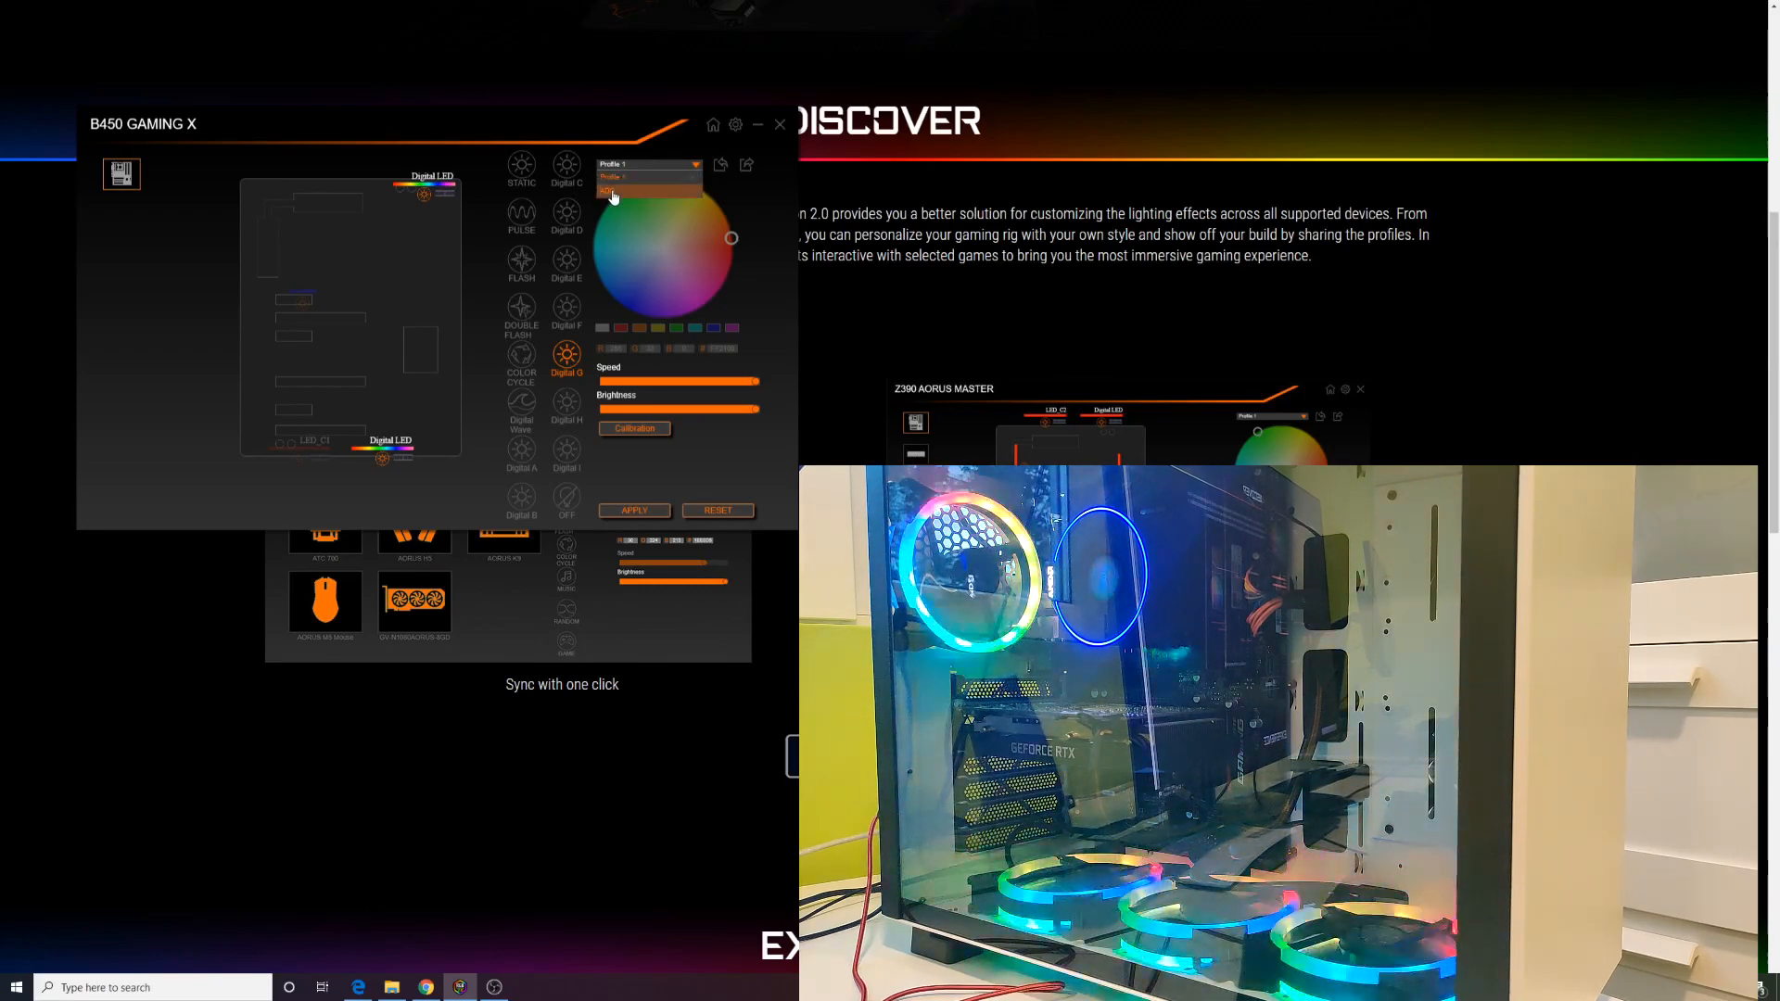
click(648, 178)
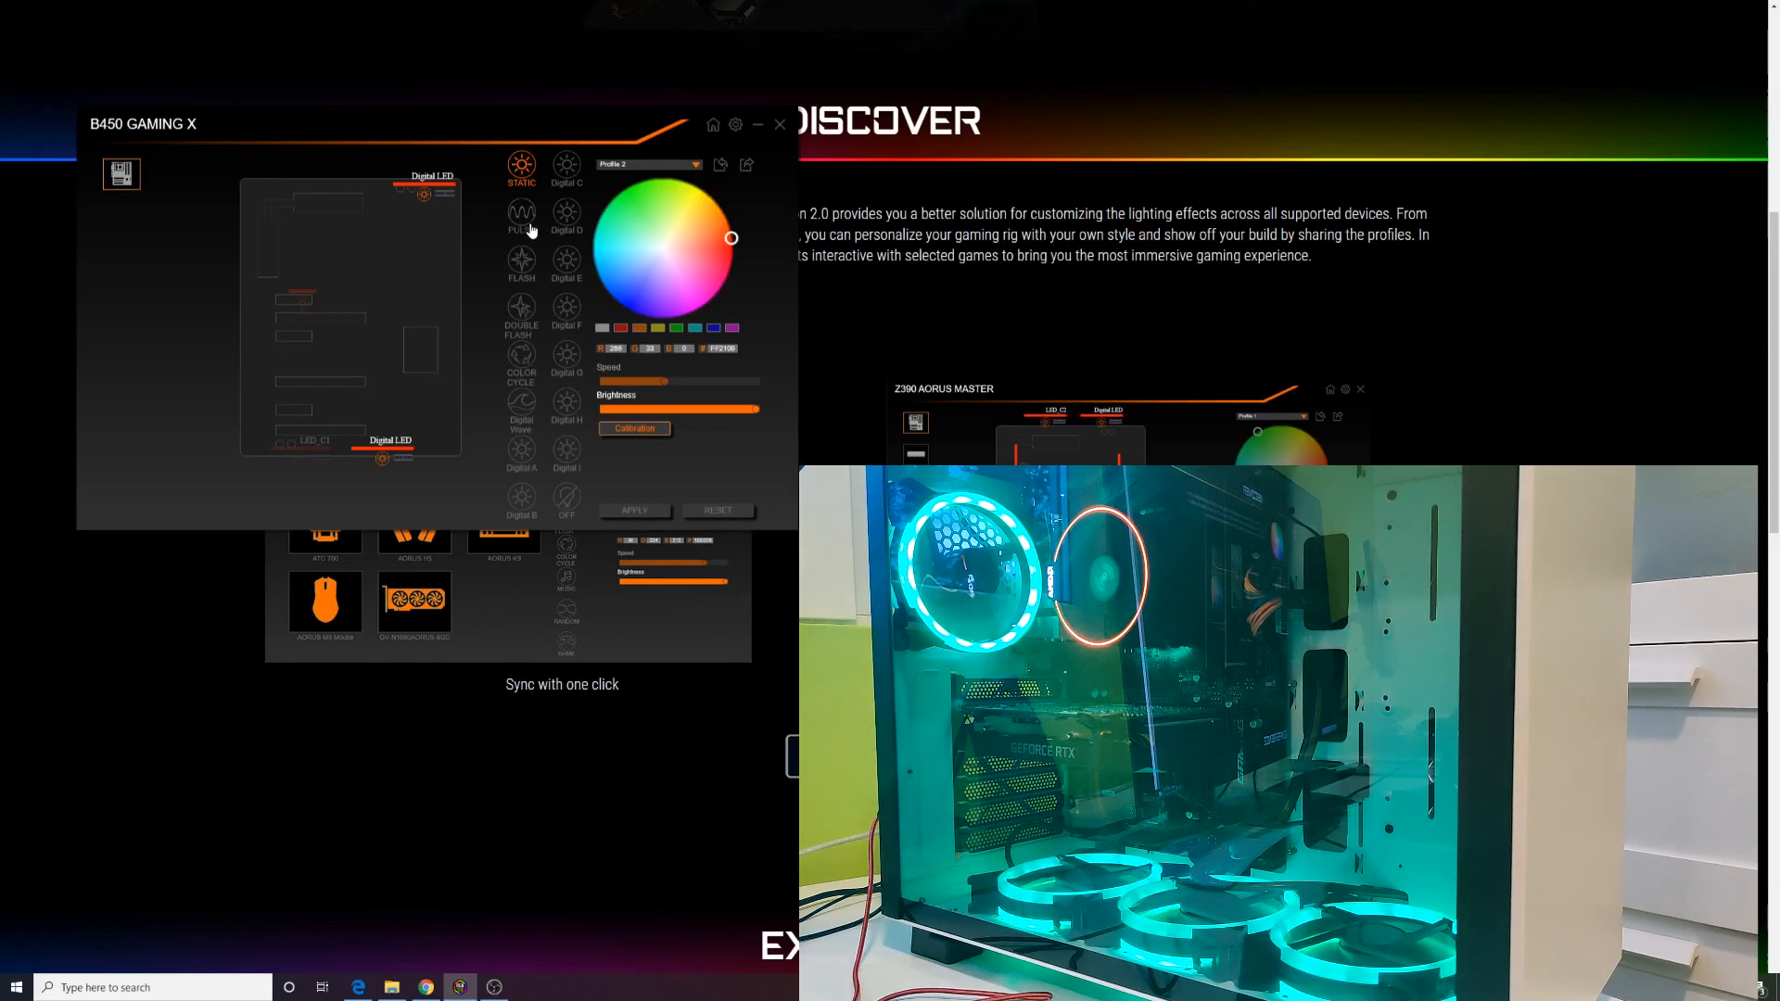
click(566, 354)
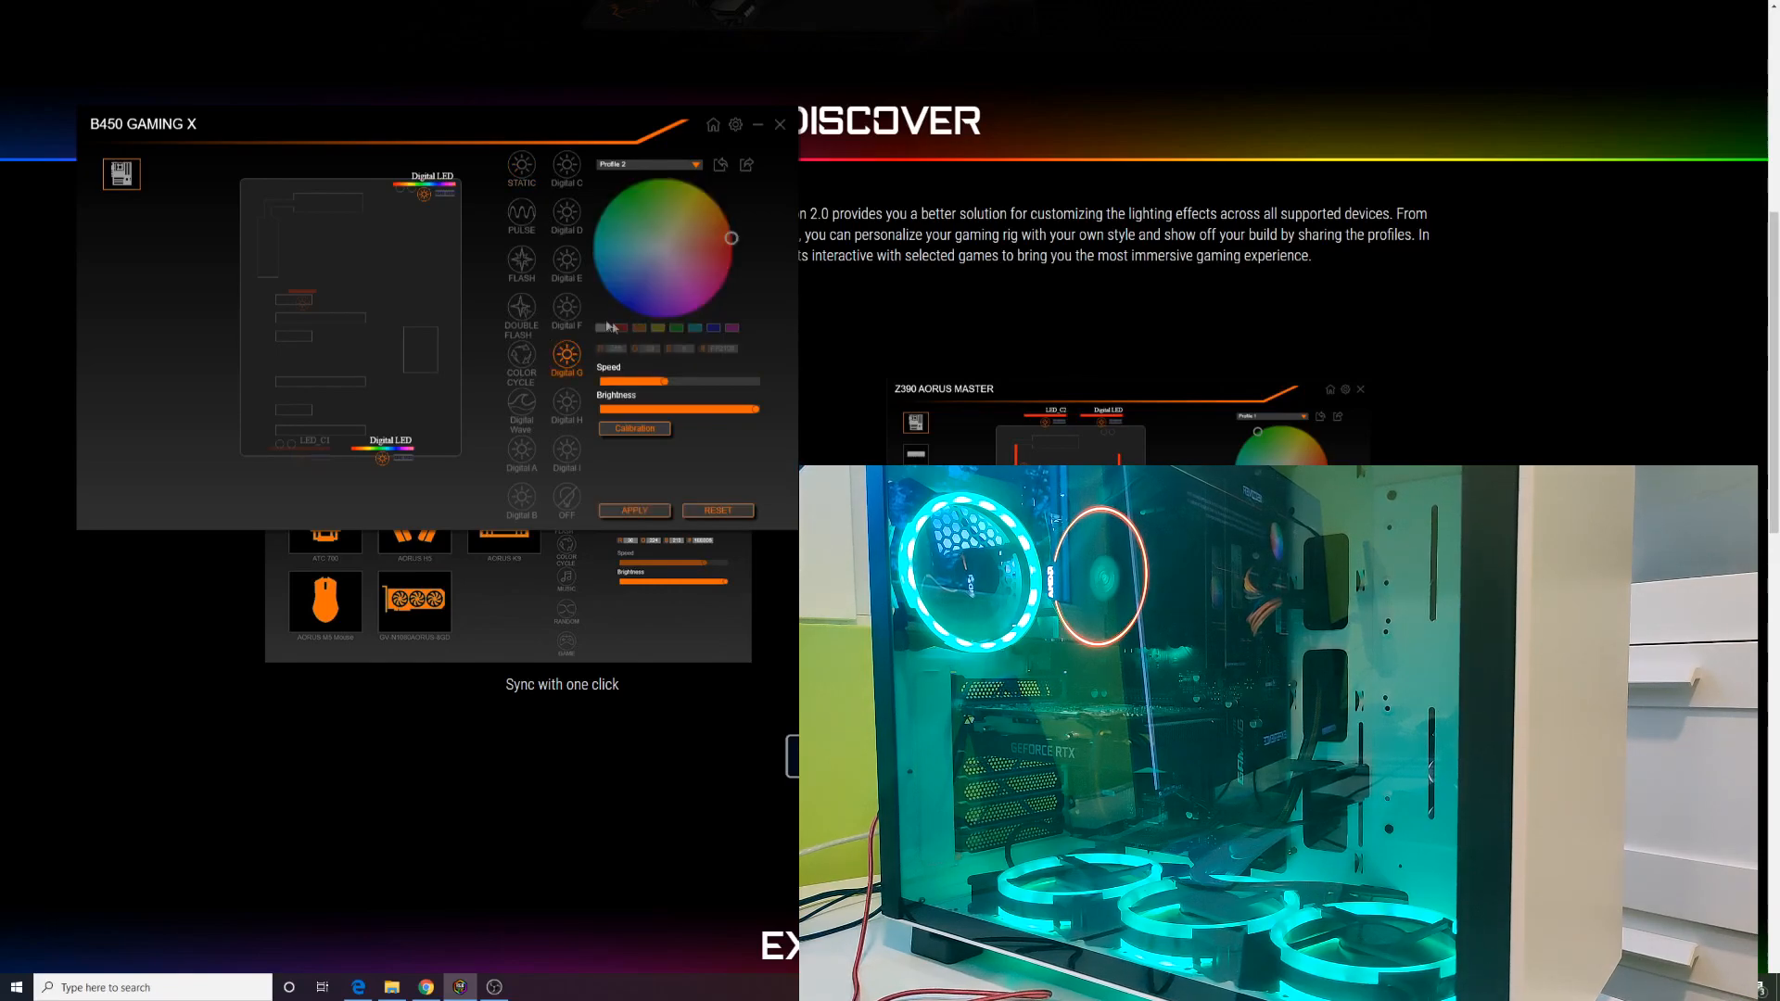
click(520, 213)
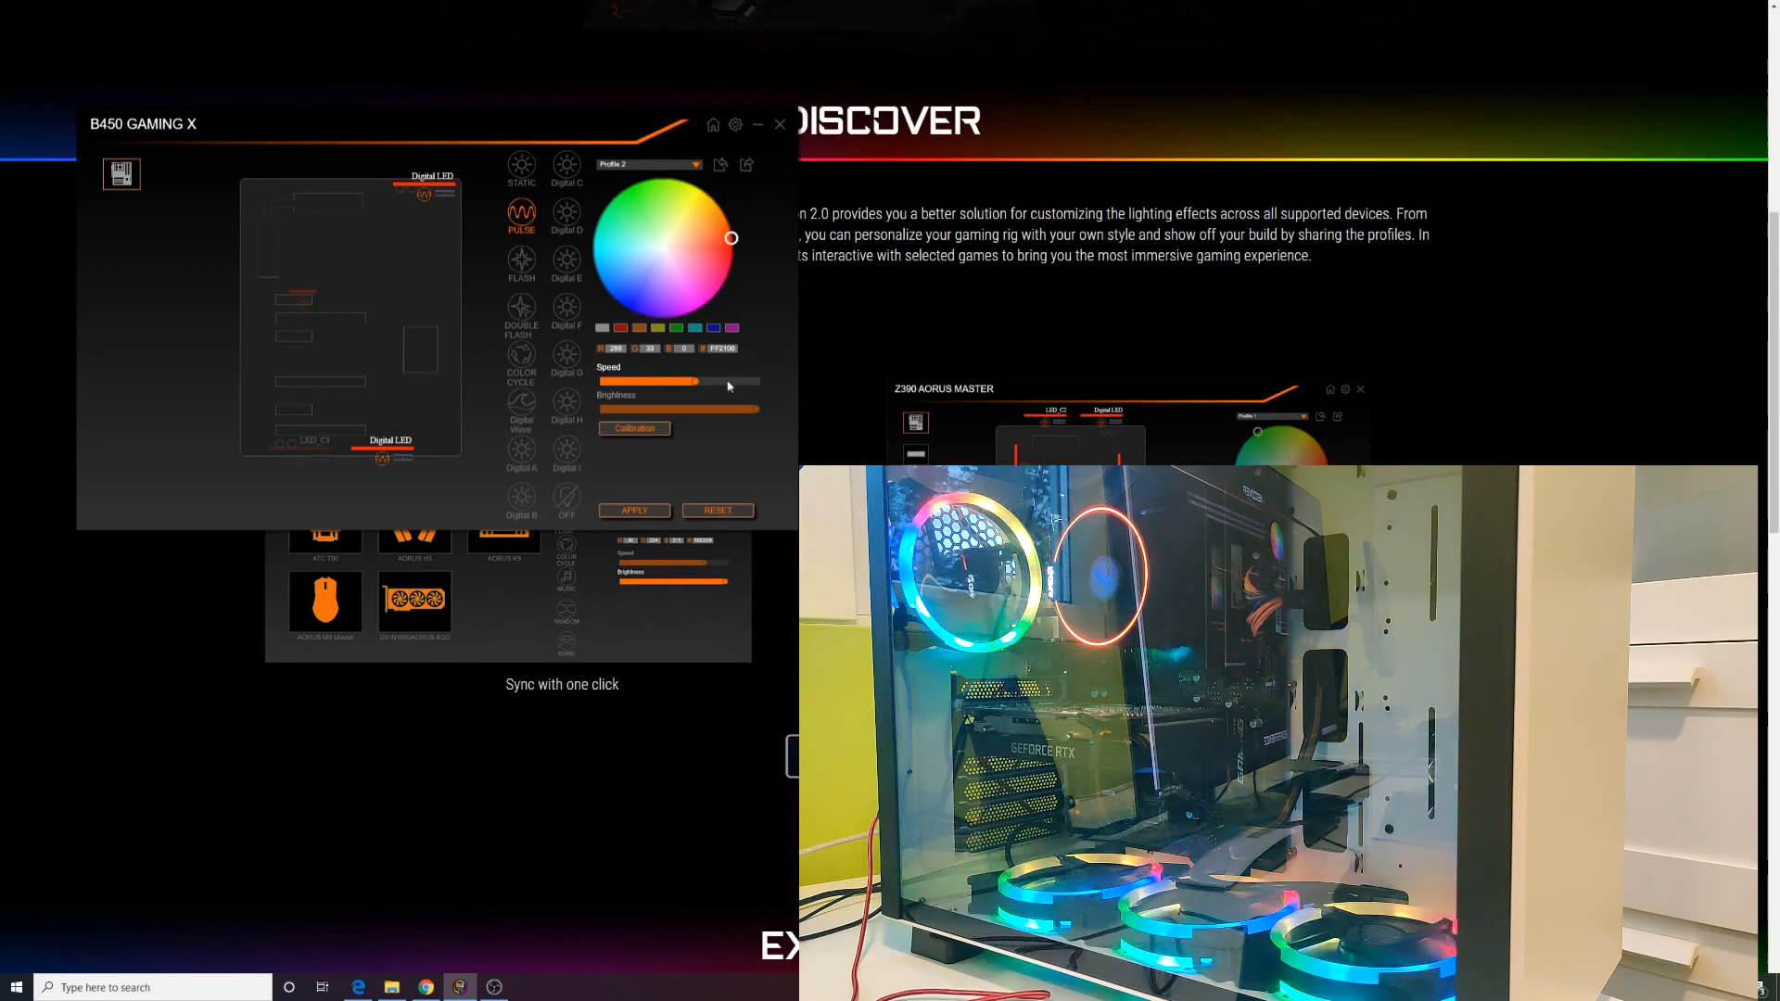
Run the Pulse effect at maximum speed and try blue and paler tints before settling on green
click(665, 278)
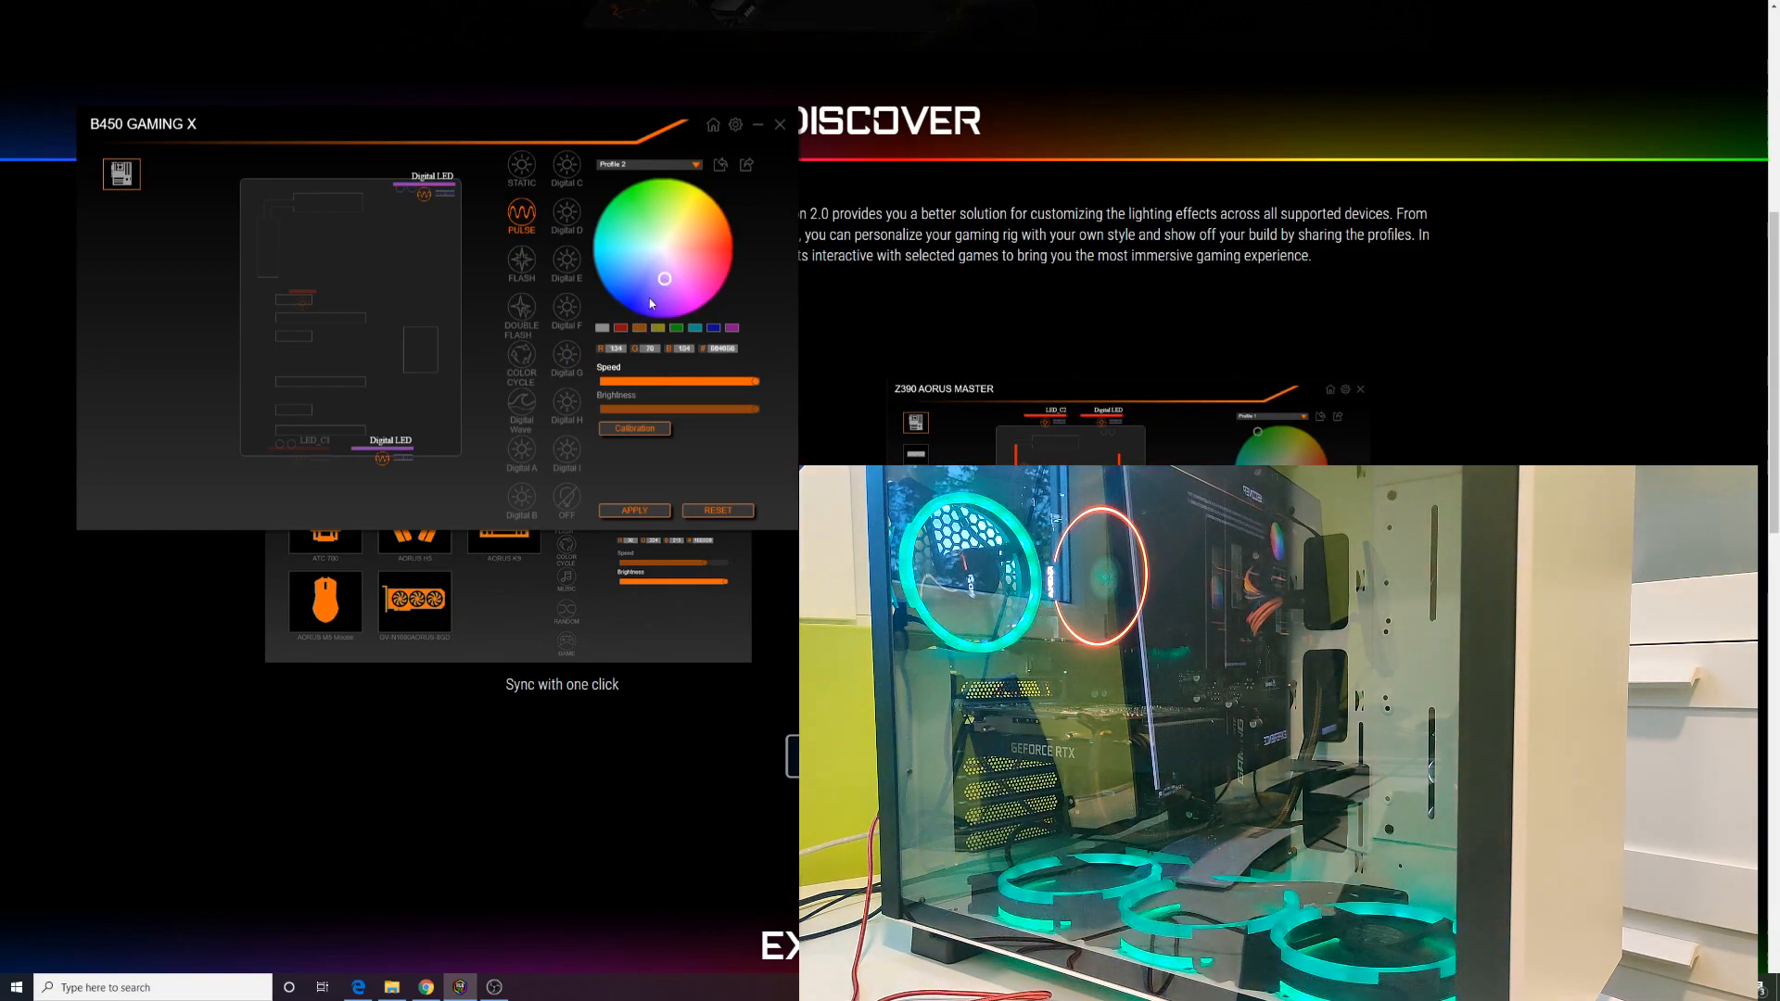
click(662, 293)
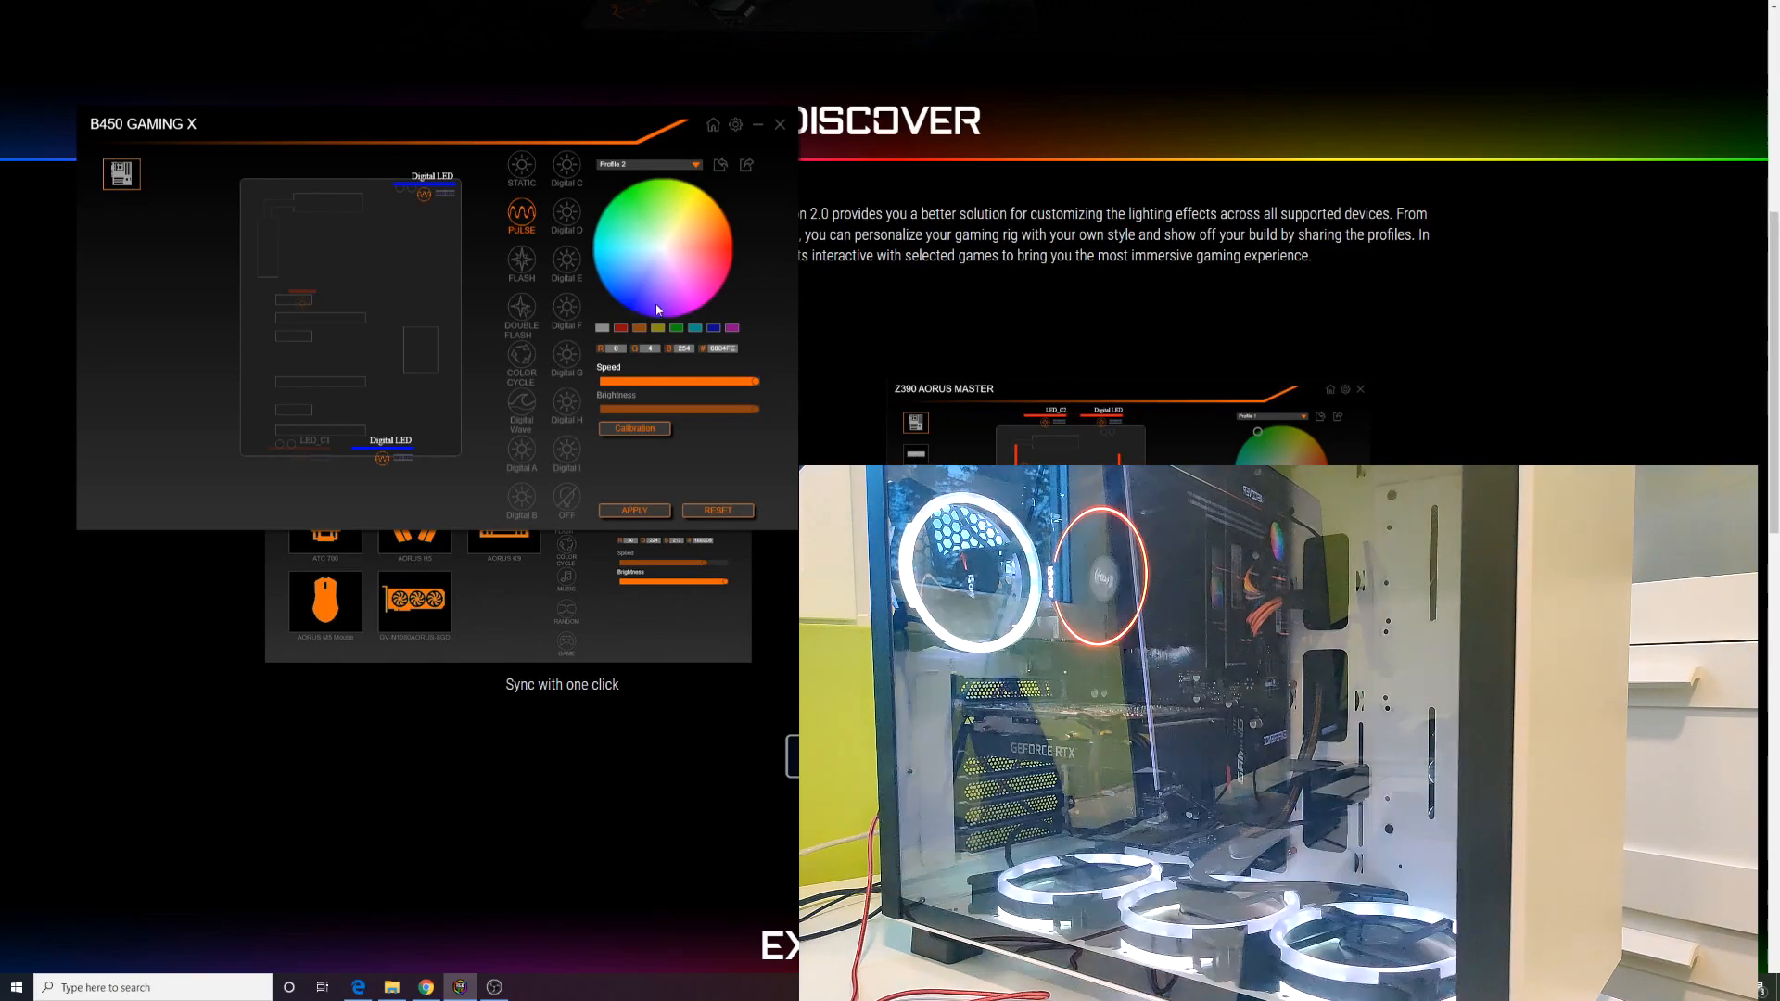
click(621, 198)
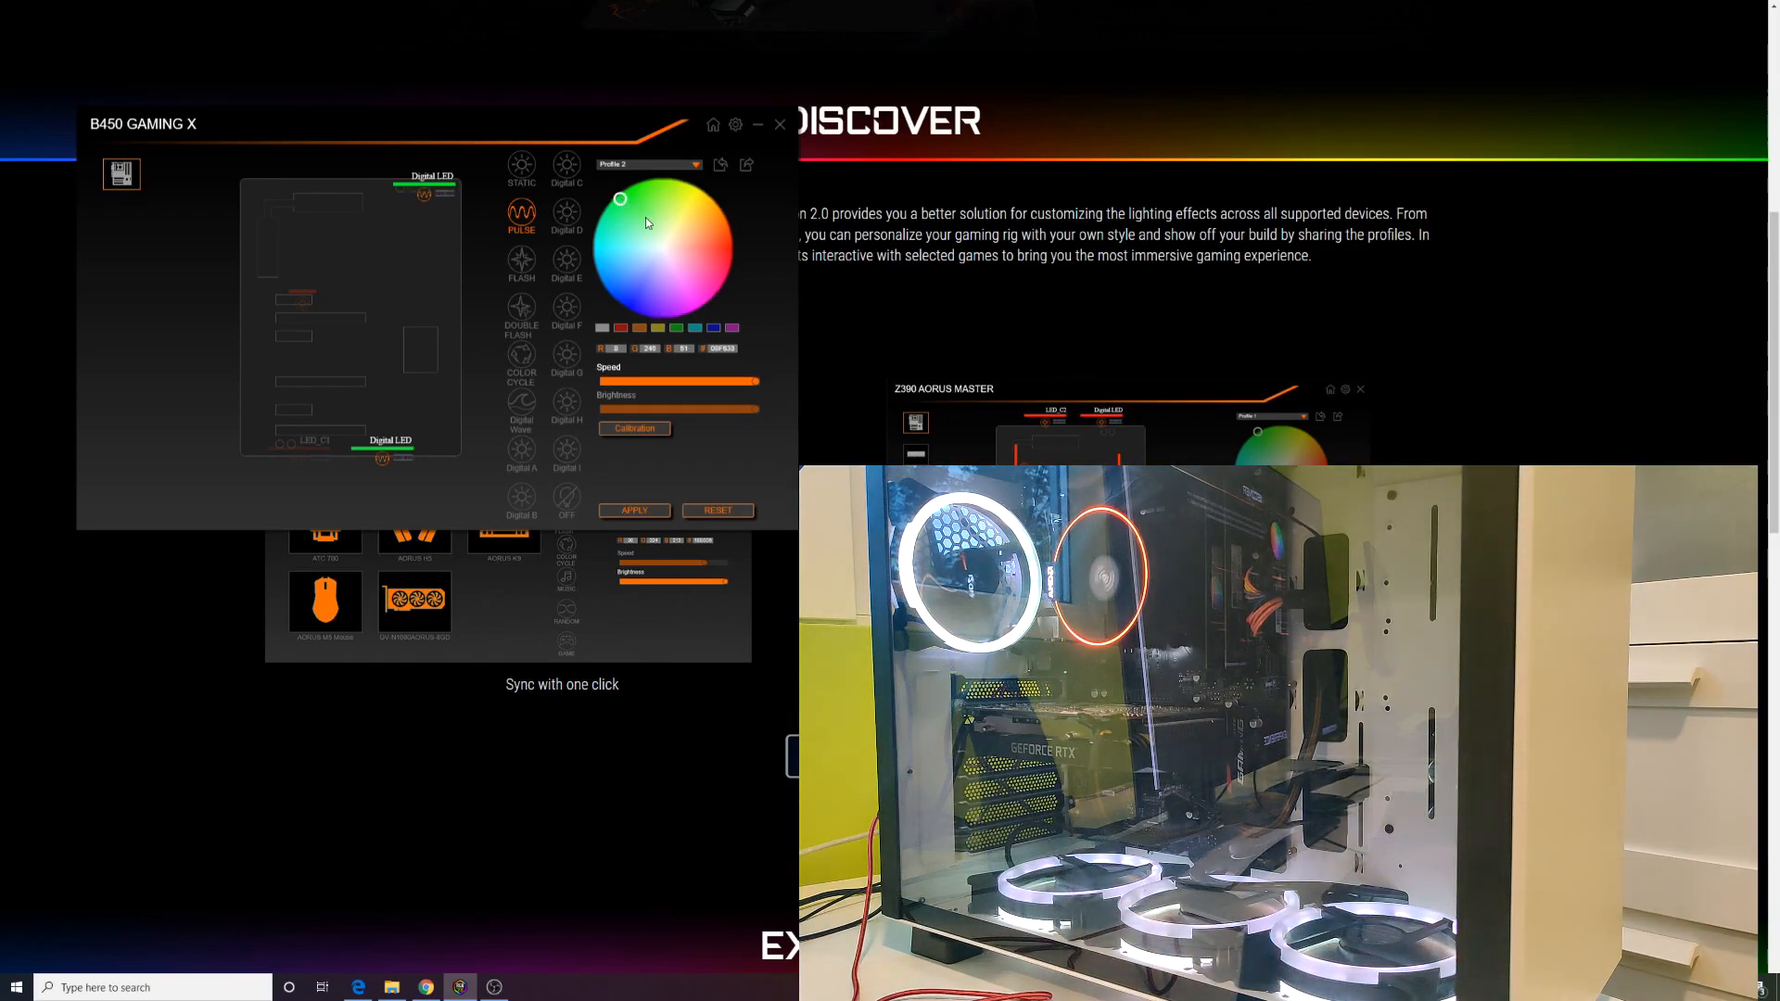
click(662, 227)
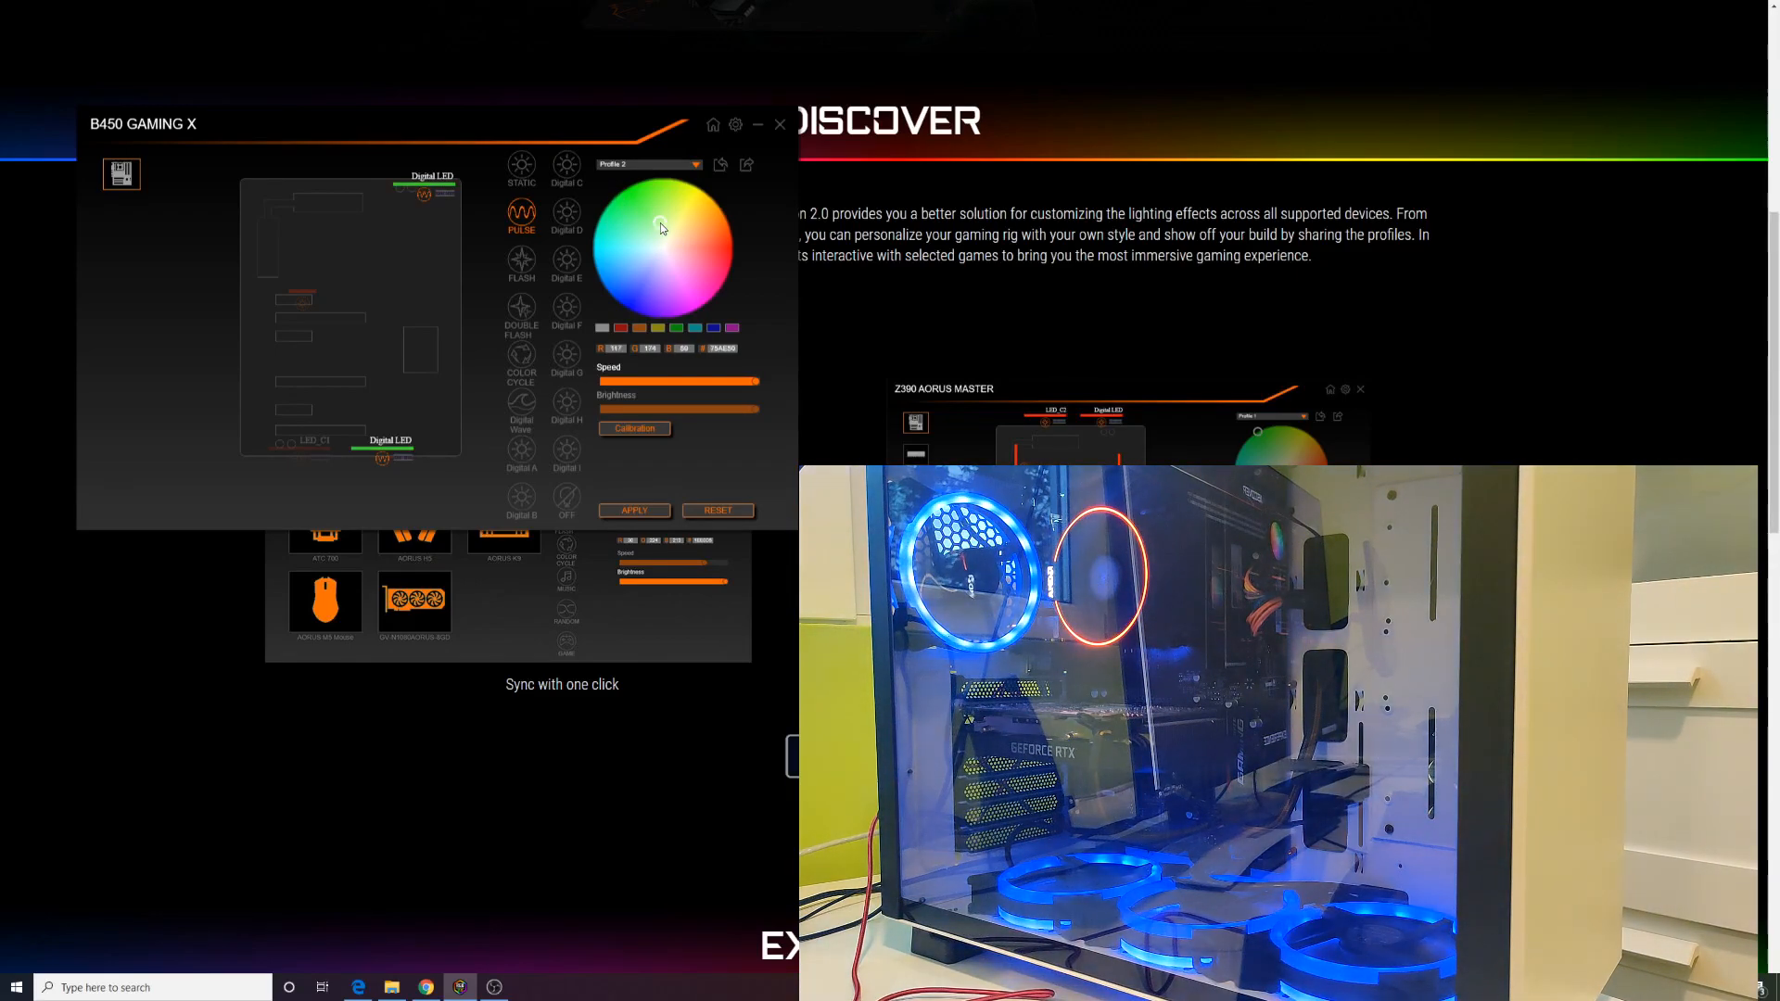
click(626, 193)
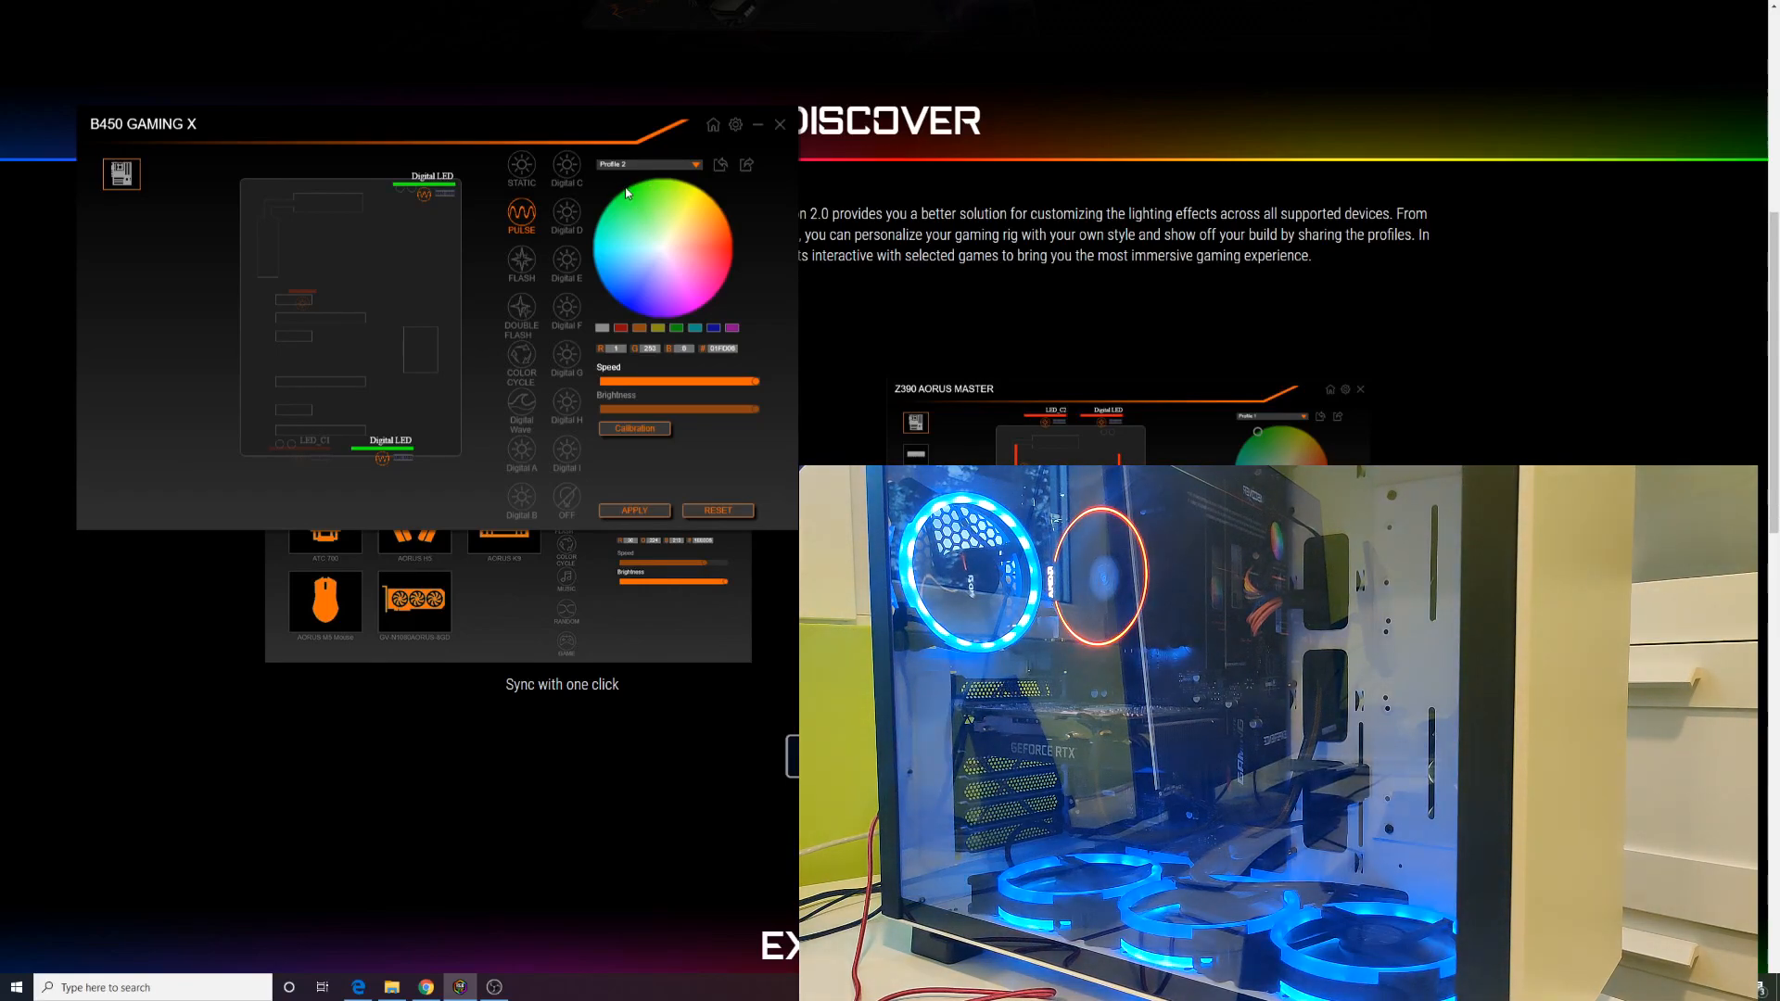
click(631, 196)
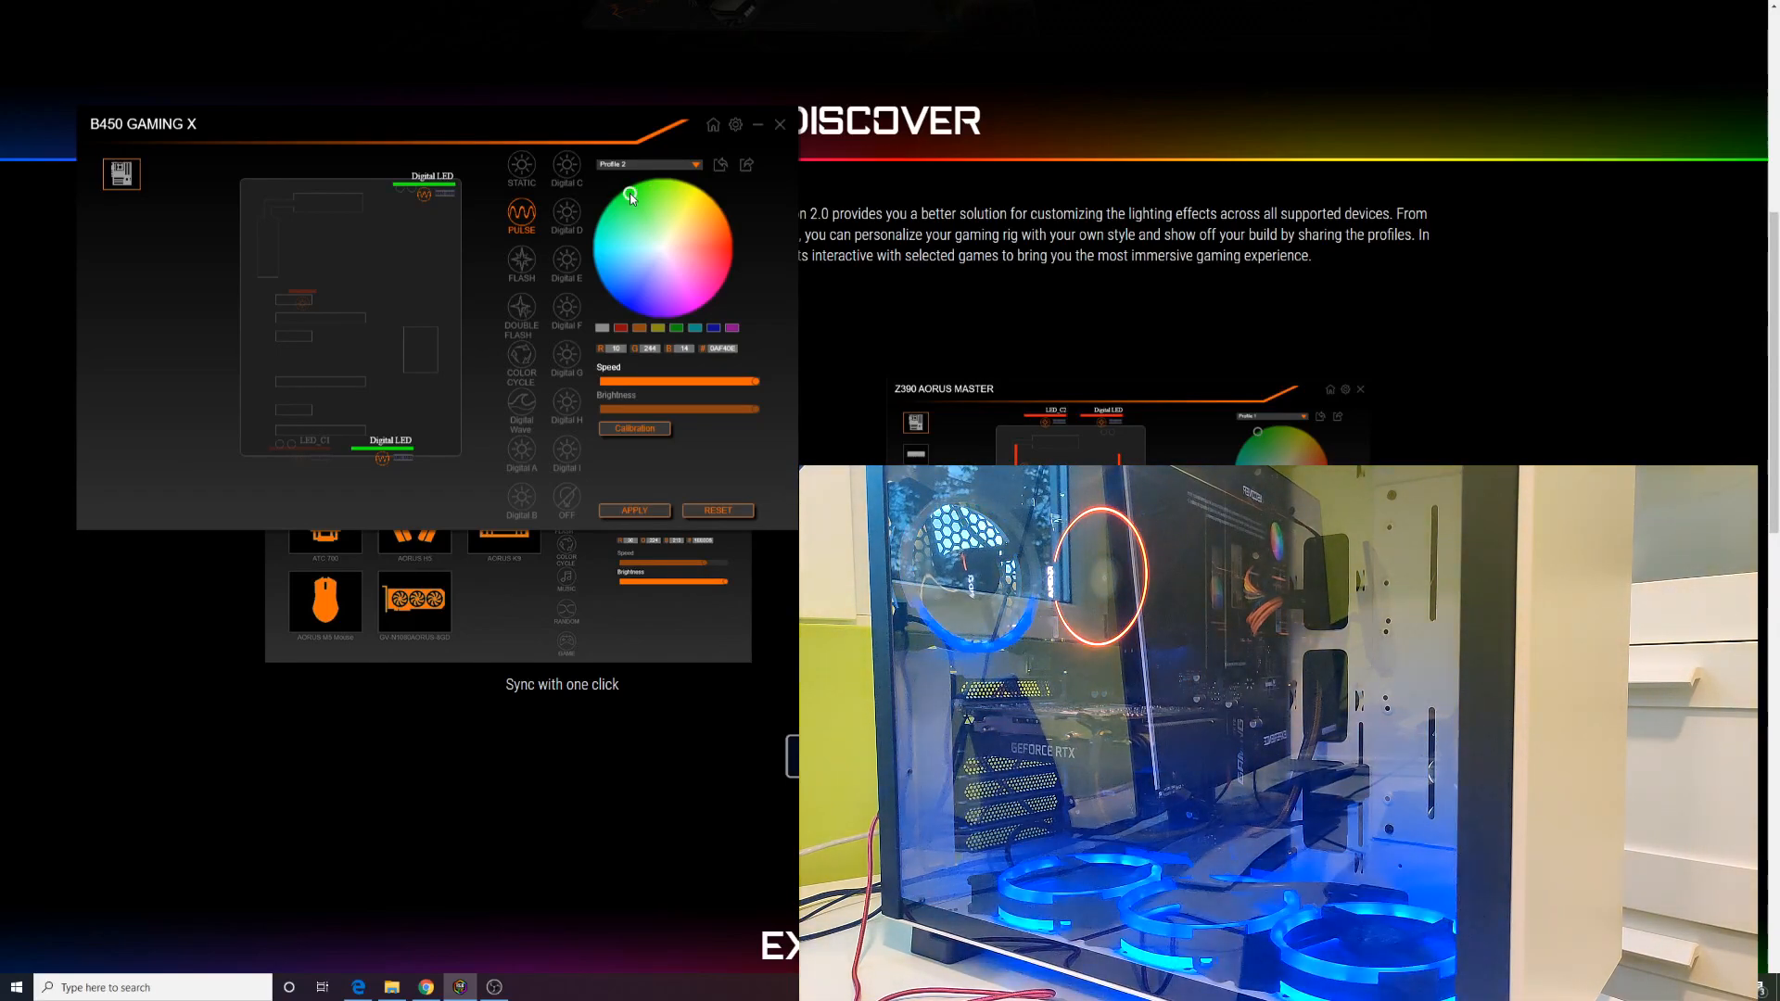